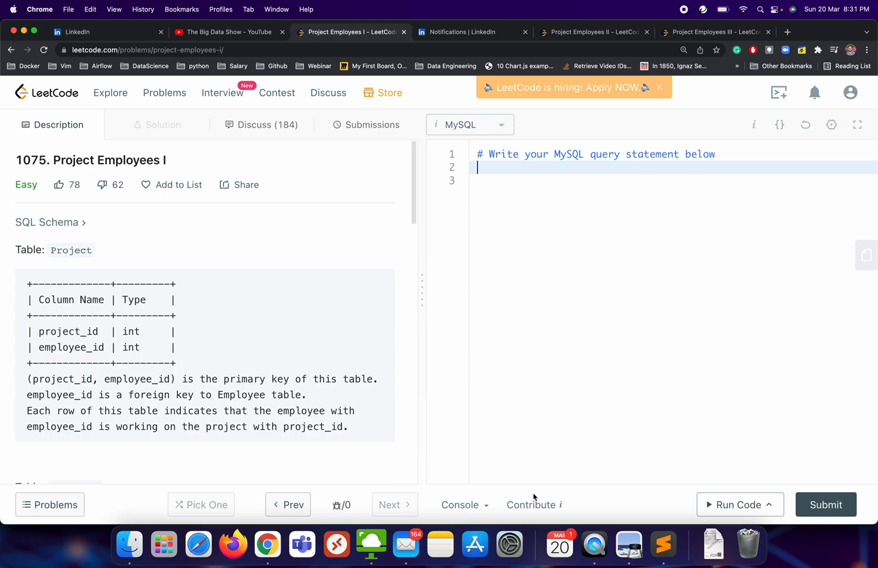
{"action": "mouse_move", "coordinate": [299, 358]}
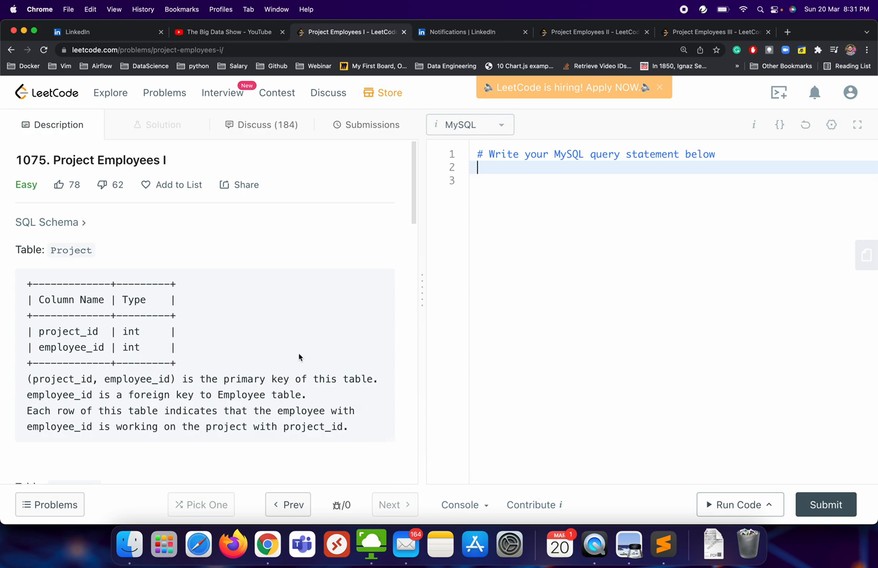
Step: Review the Project and Employee schemas and the task statement, highlighting the words 'each project'
{"action": "scroll", "scroll_direction": "down", "scroll_amount": 3}
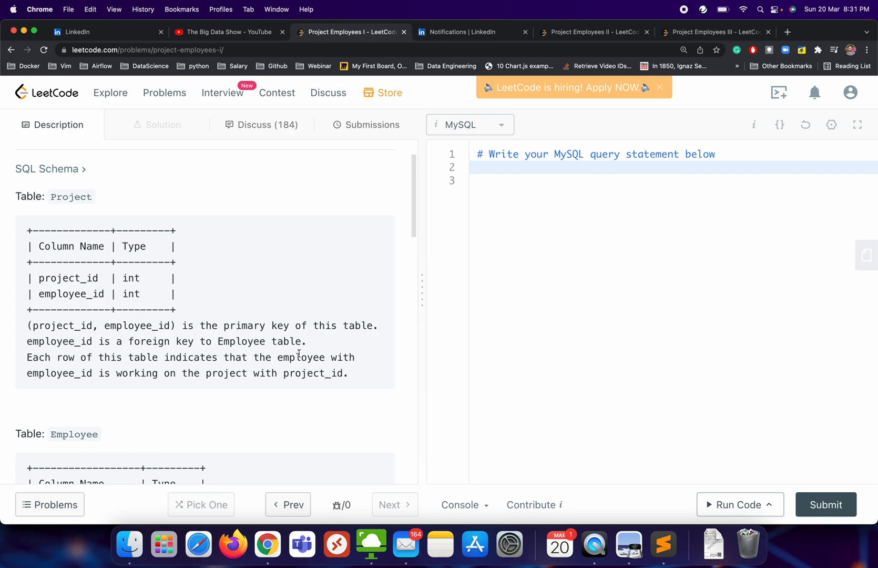
{"action": "scroll", "scroll_direction": "down", "scroll_amount": 3}
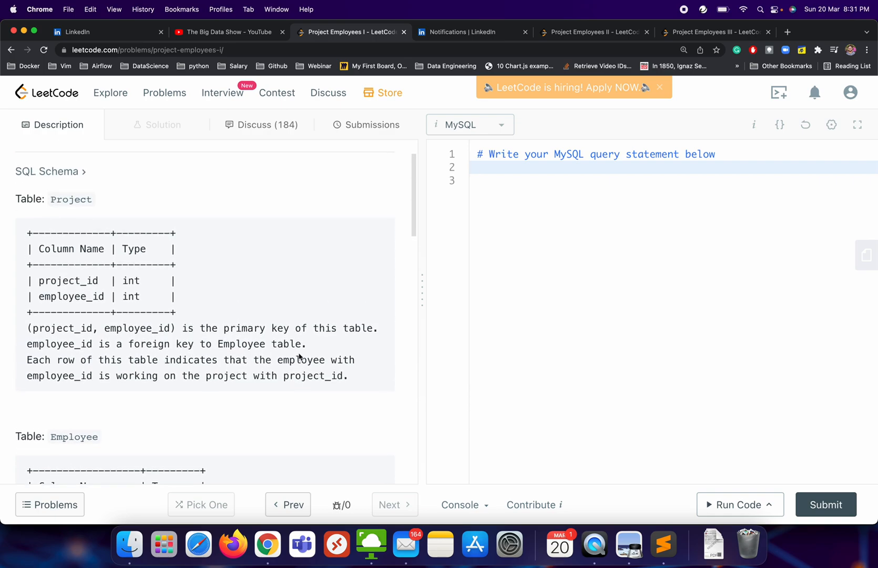
{"action": "scroll", "scroll_direction": "down", "scroll_amount": 3}
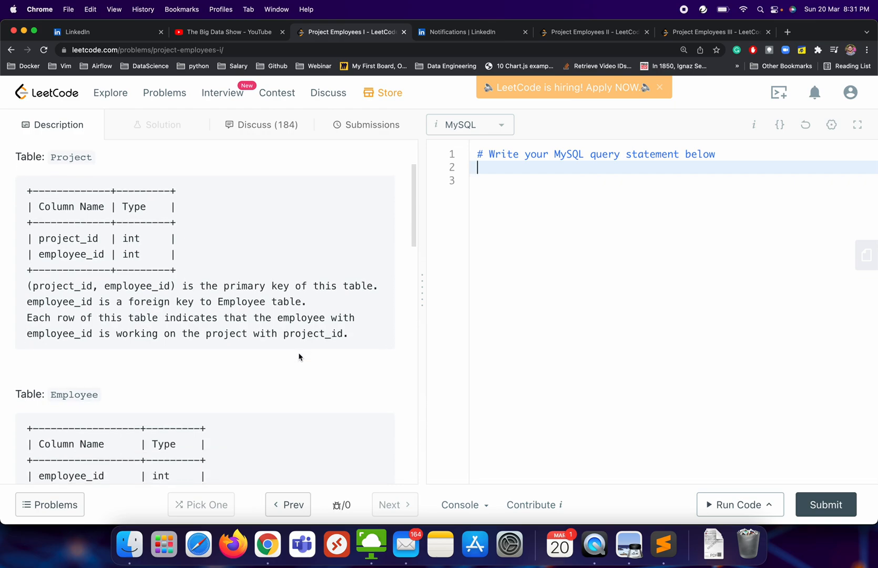
{"action": "scroll", "scroll_direction": "down", "scroll_amount": 3}
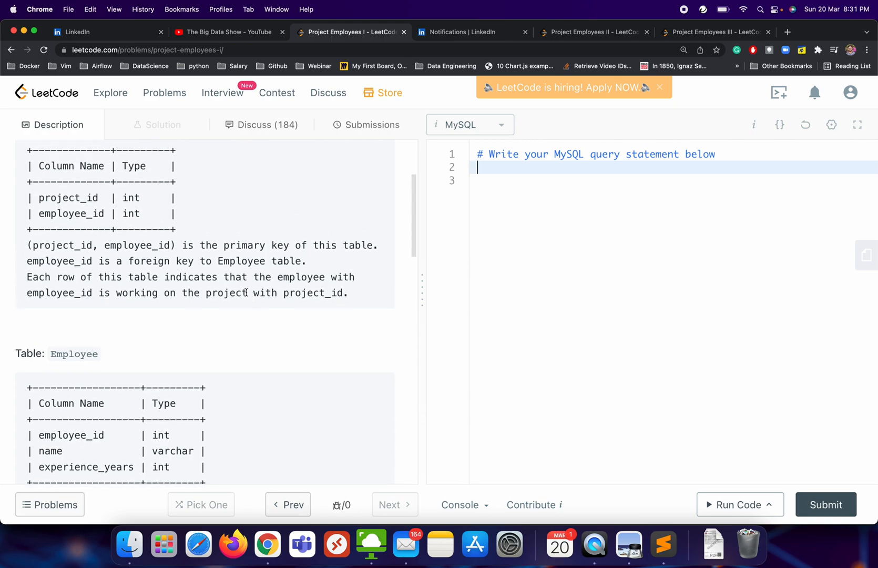
{"action": "double_click", "coordinate": [68, 213]}
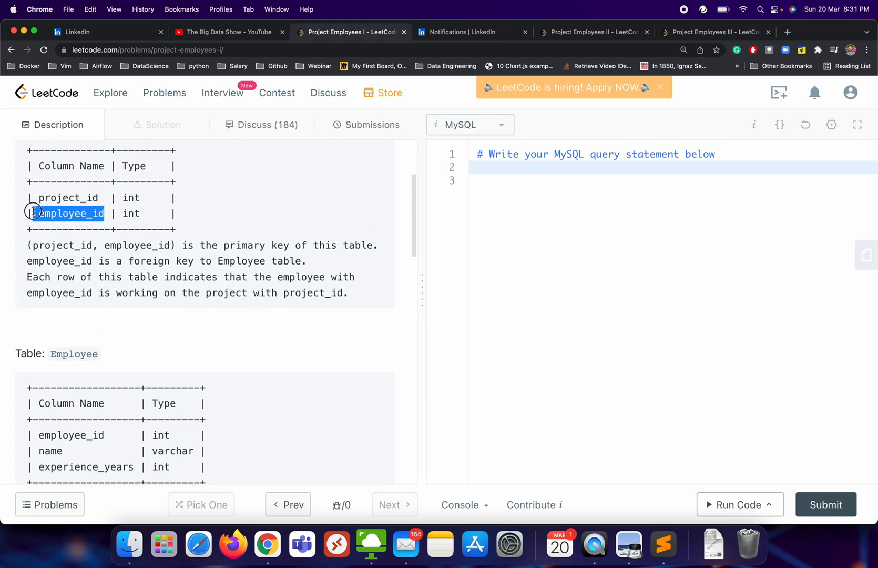
{"action": "scroll", "scroll_direction": "down", "scroll_amount": 3}
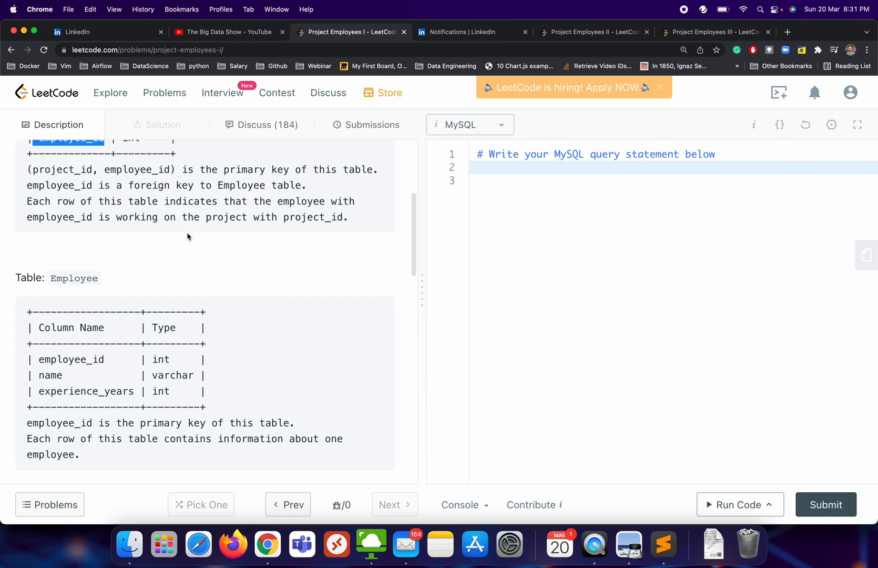
{"action": "scroll", "scroll_direction": "down", "scroll_amount": 3}
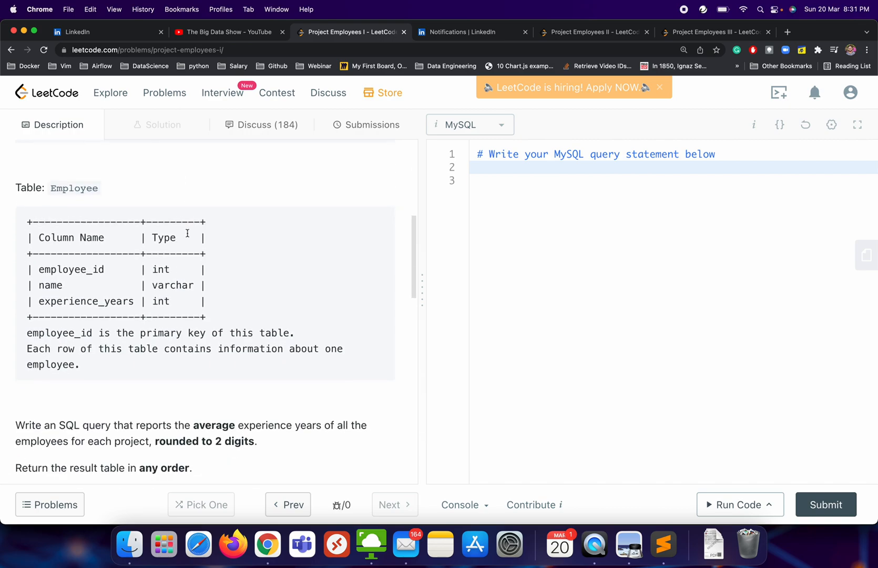
{"action": "scroll", "scroll_direction": "down", "scroll_amount": 3}
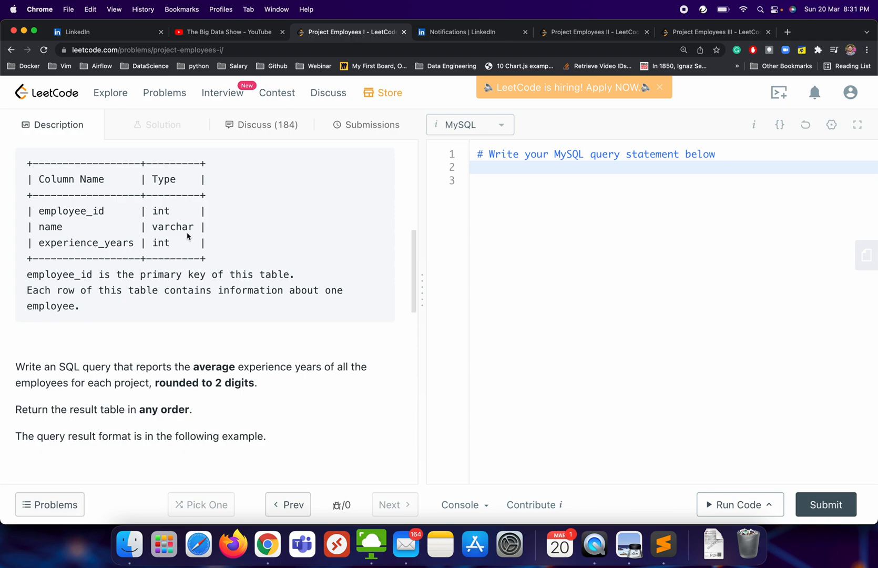
{"action": "mouse_move", "coordinate": [155, 384]}
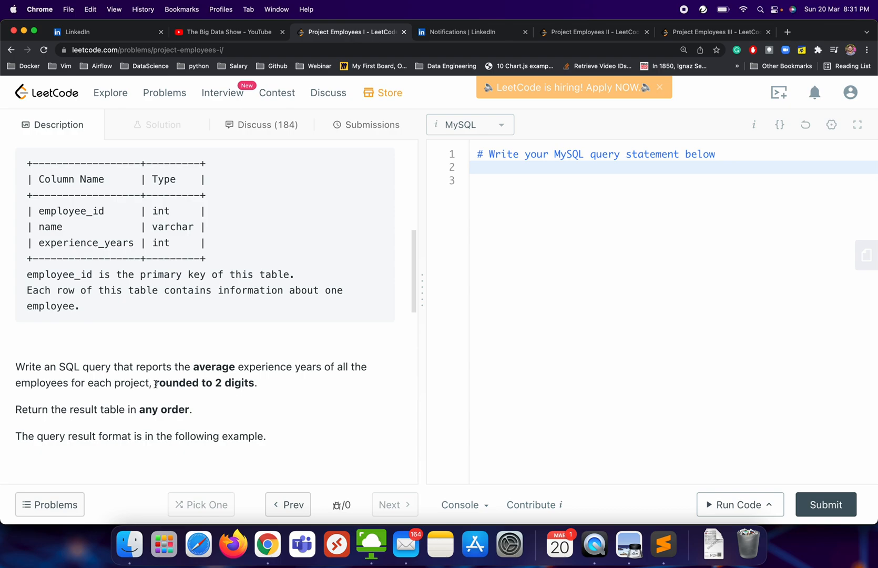
{"action": "mouse_move", "coordinate": [252, 386]}
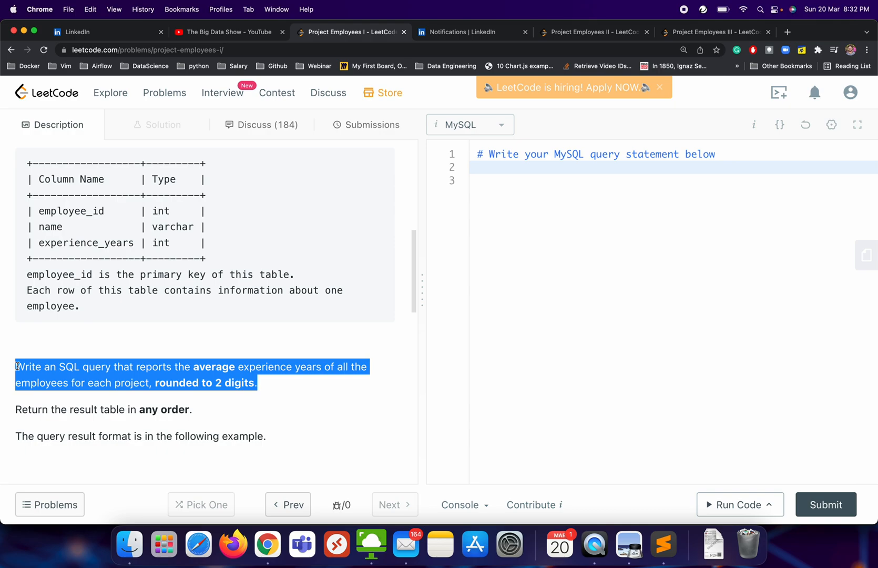
{"action": "left_click", "coordinate": [111, 333]}
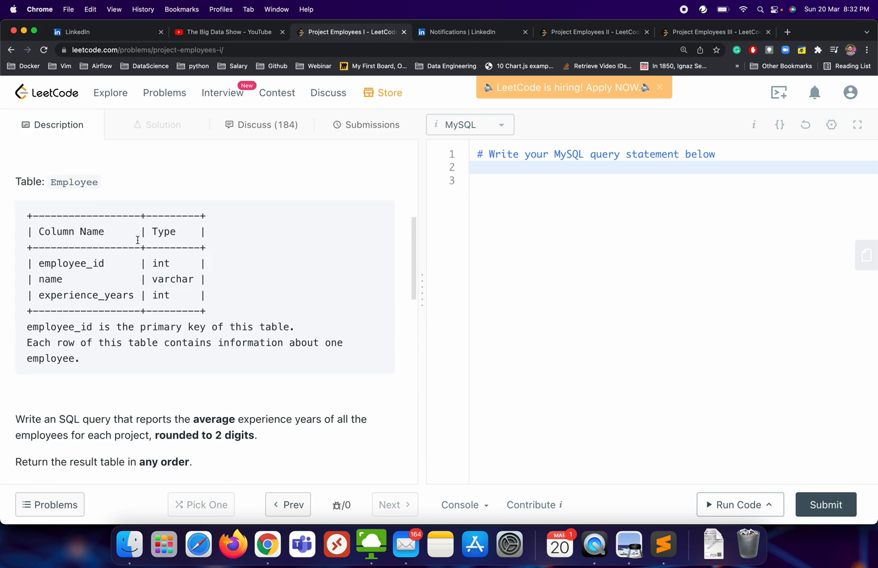
{"action": "mouse_move", "coordinate": [115, 263]}
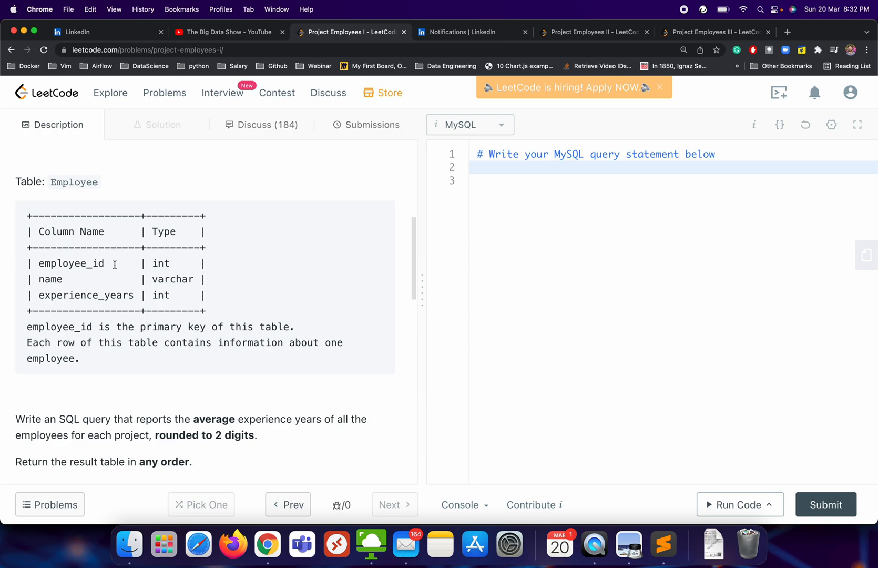
{"action": "mouse_move", "coordinate": [147, 436]}
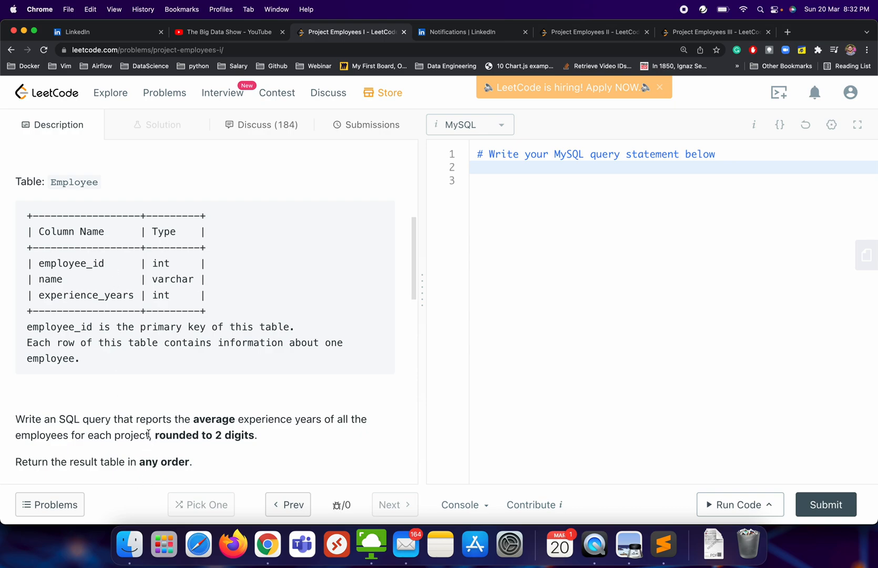
{"action": "left_click_drag", "start_coordinate": [100, 435], "coordinate": [149, 435]}
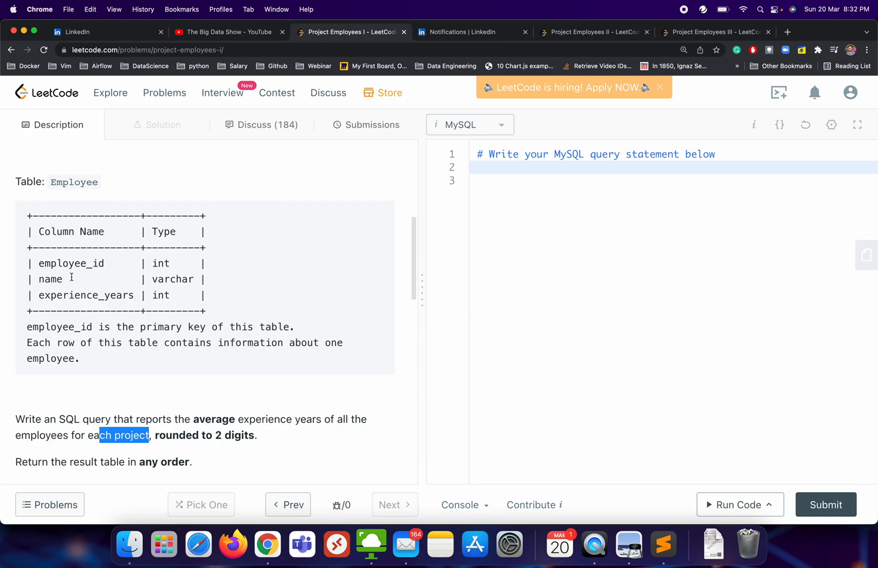
{"action": "mouse_move", "coordinate": [88, 199]}
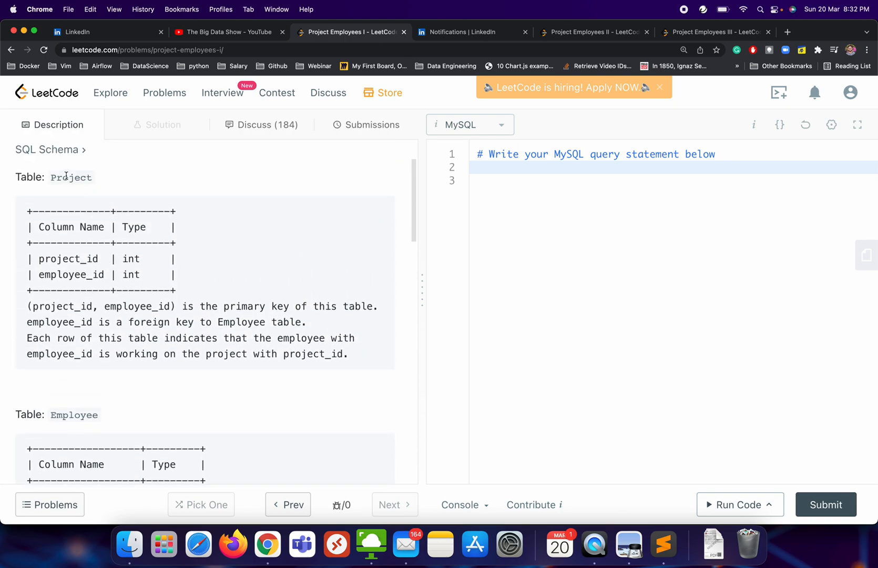
{"action": "mouse_move", "coordinate": [78, 179]}
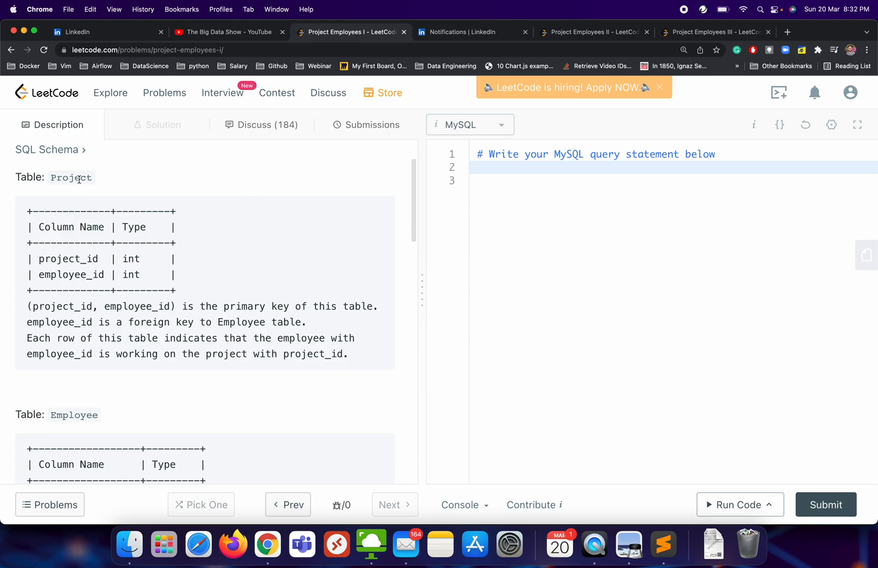
{"action": "scroll", "scroll_direction": "down", "scroll_amount": 3}
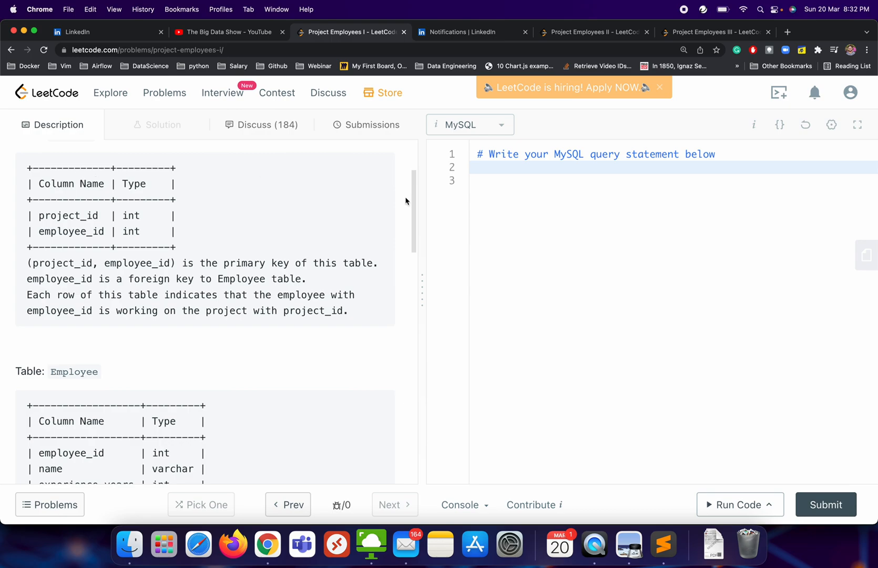
Step: Write select p.project_id, avg(e.experience_years) as, copying experience_years from the Employee schema
{"action": "left_click", "coordinate": [504, 170]}
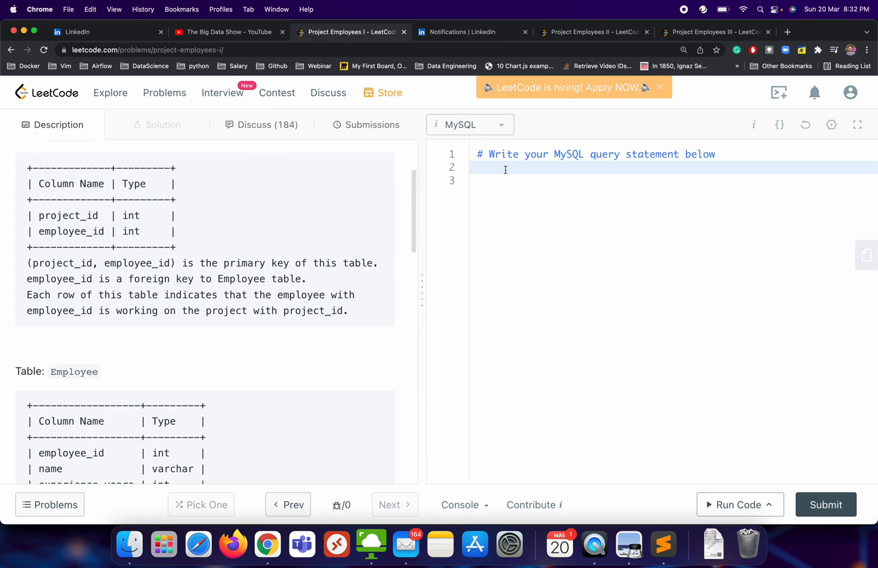
{"action": "type", "text": "sele"}
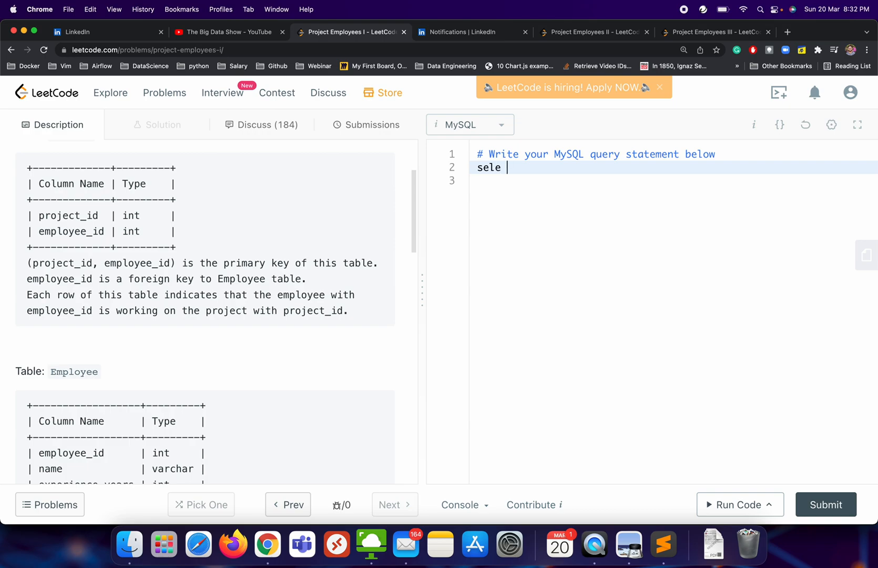
{"action": "type", "text": "ct"}
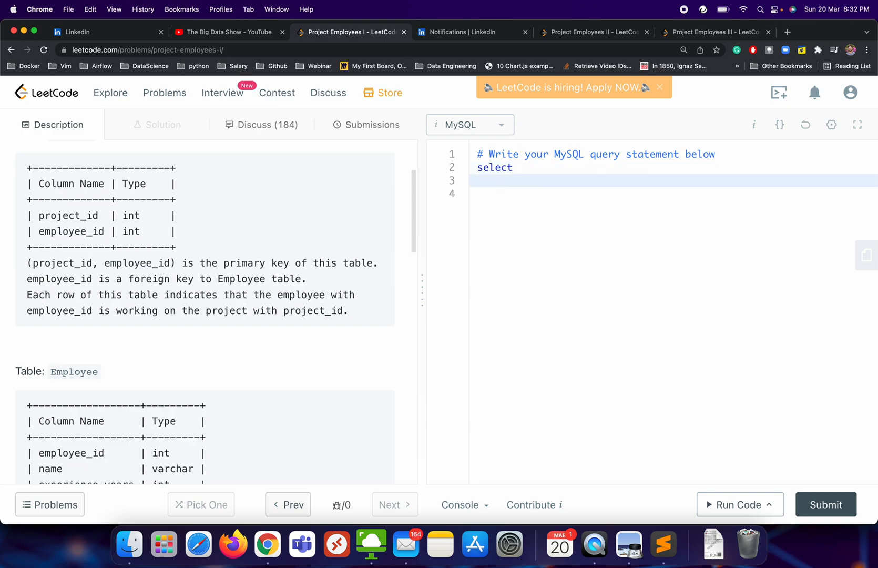
{"action": "type", "text": "pr"}
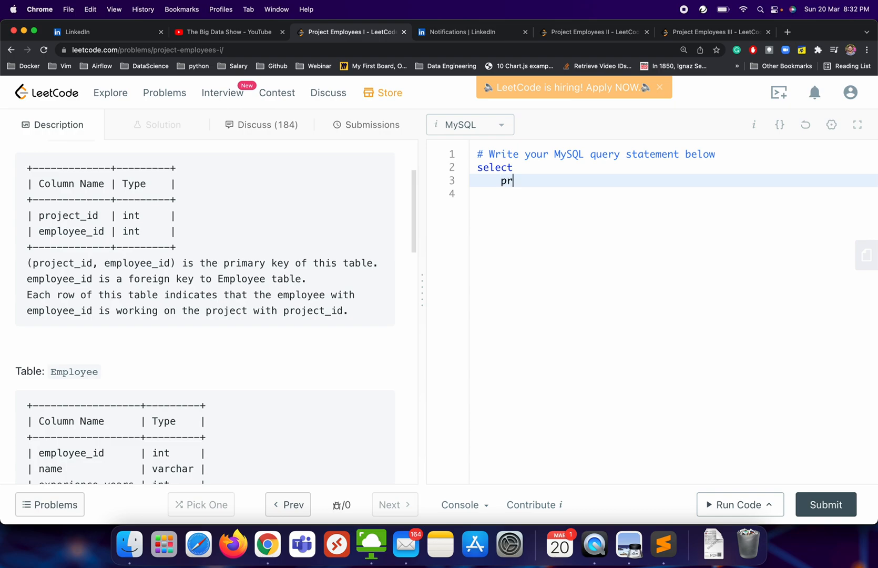
{"action": "type", "text": "oject_id,"}
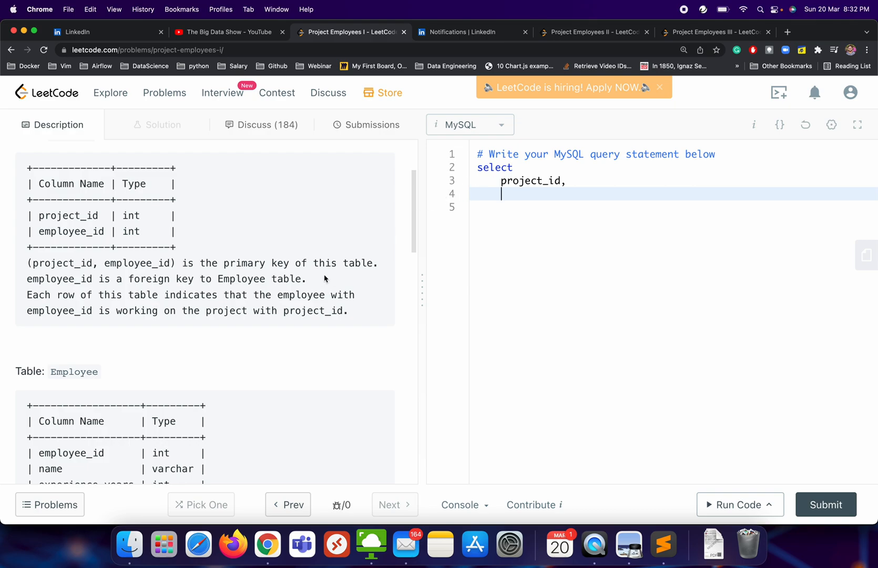
{"action": "type", "text": "avg"}
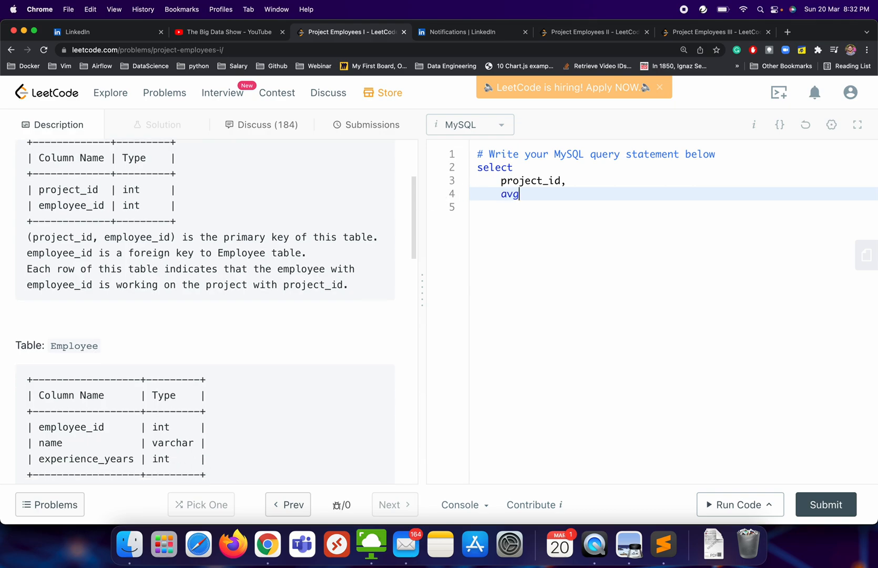
{"action": "type", "text": "()"}
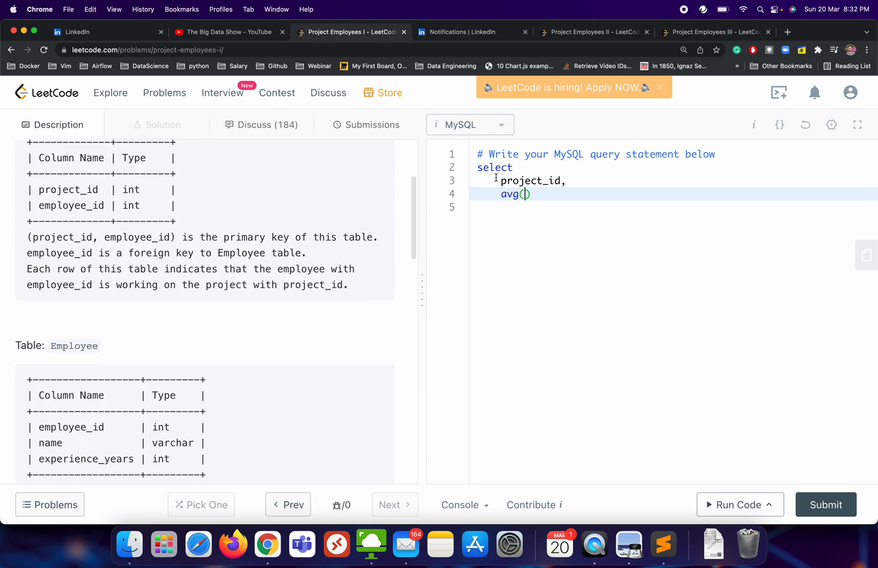
{"action": "type", "text": "p."}
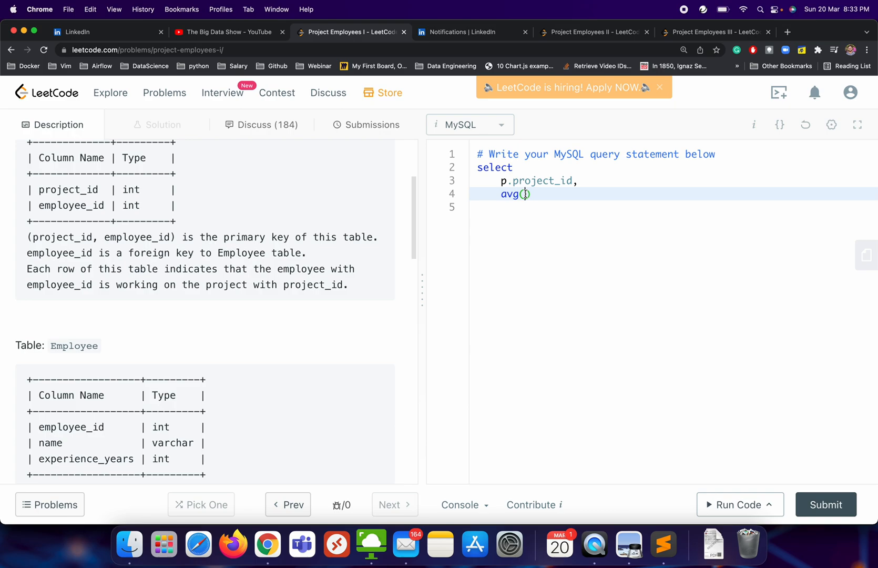
{"action": "scroll", "scroll_direction": "down", "scroll_amount": 3}
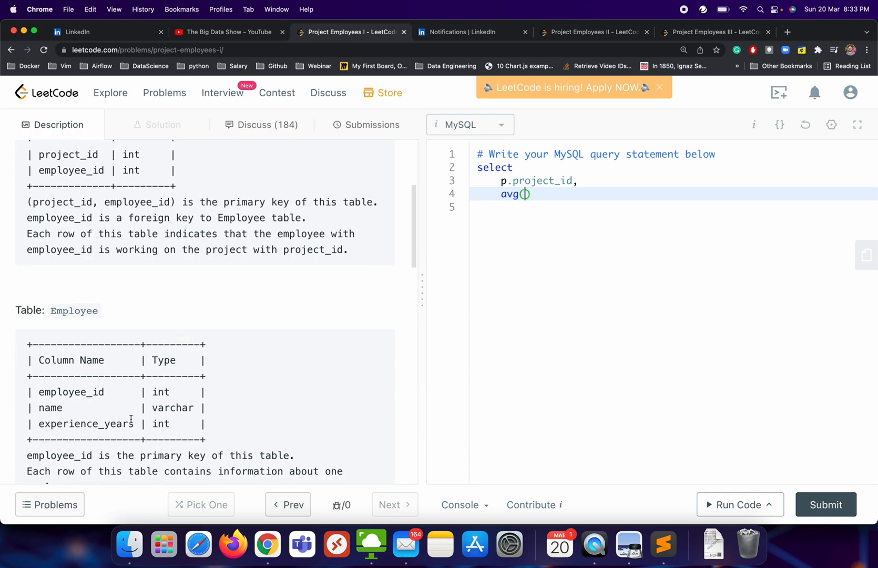
{"action": "double_click", "coordinate": [85, 424]}
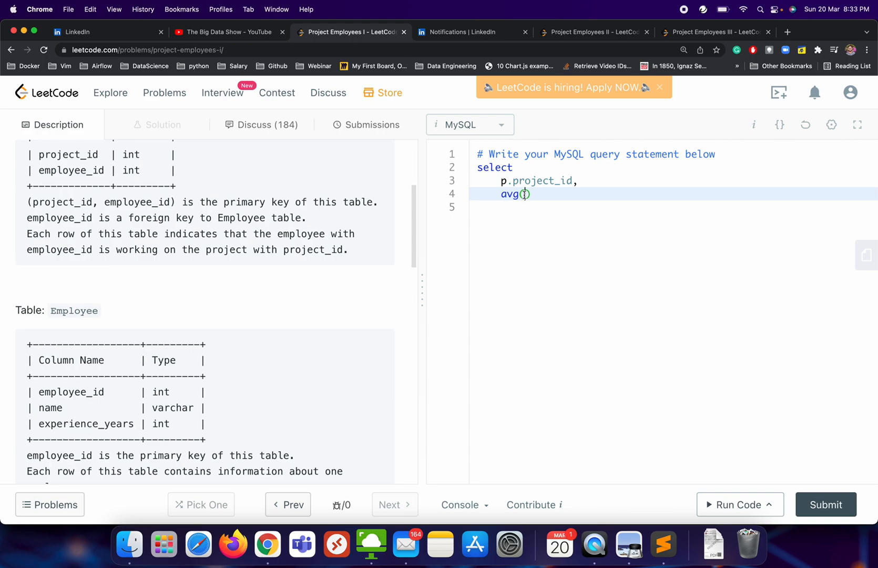
{"action": "type", "text": "experience_years"}
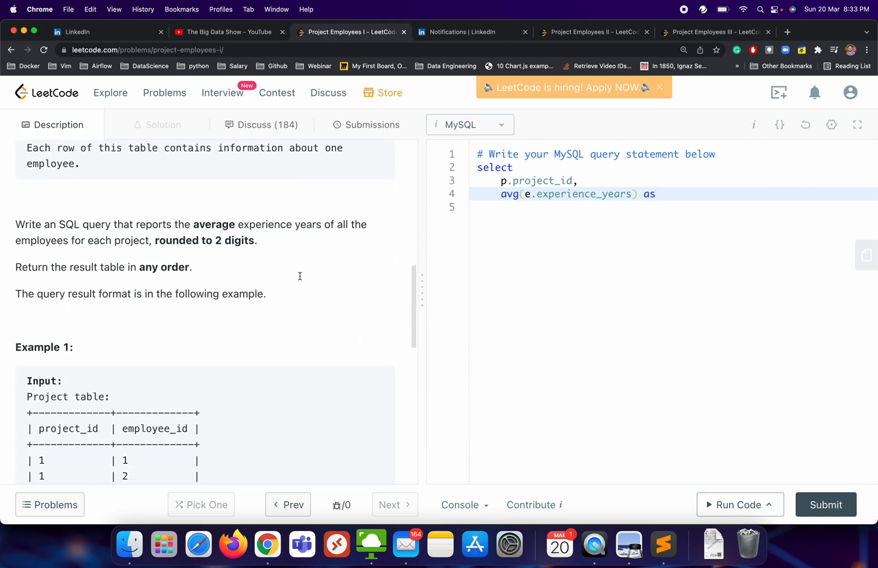
Step: Alias the average as average_years from the expected output and wrap it in round(..., 2)
{"action": "scroll", "scroll_direction": "down", "scroll_amount": 3}
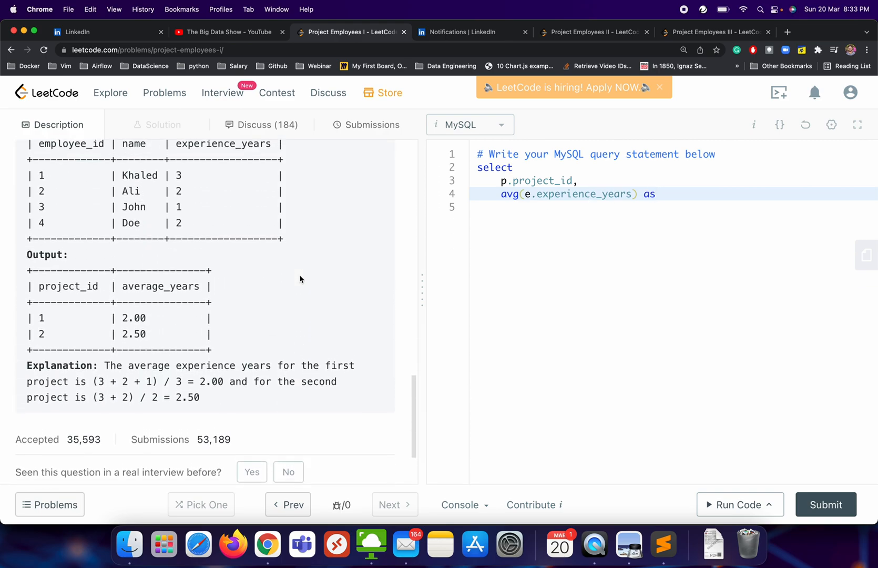
{"action": "double_click", "coordinate": [158, 304]}
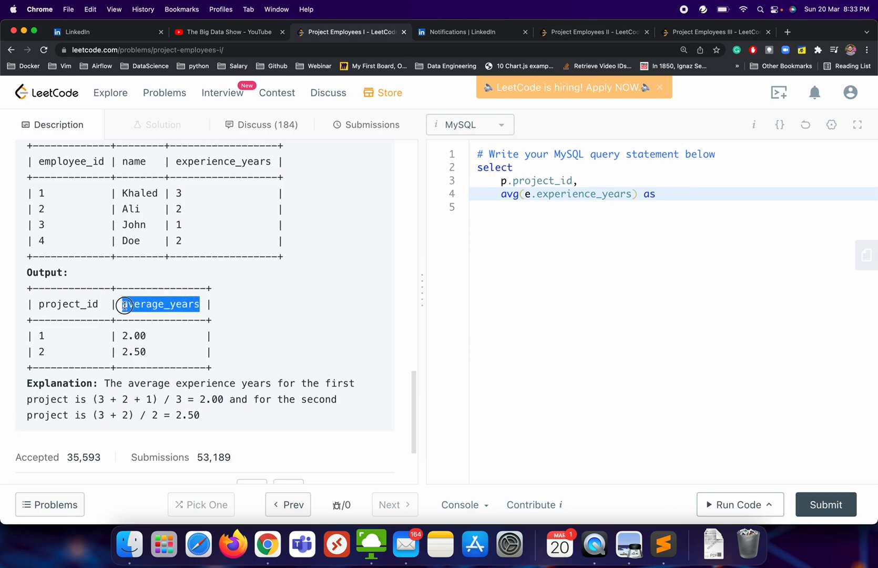
{"action": "left_click", "coordinate": [661, 195]}
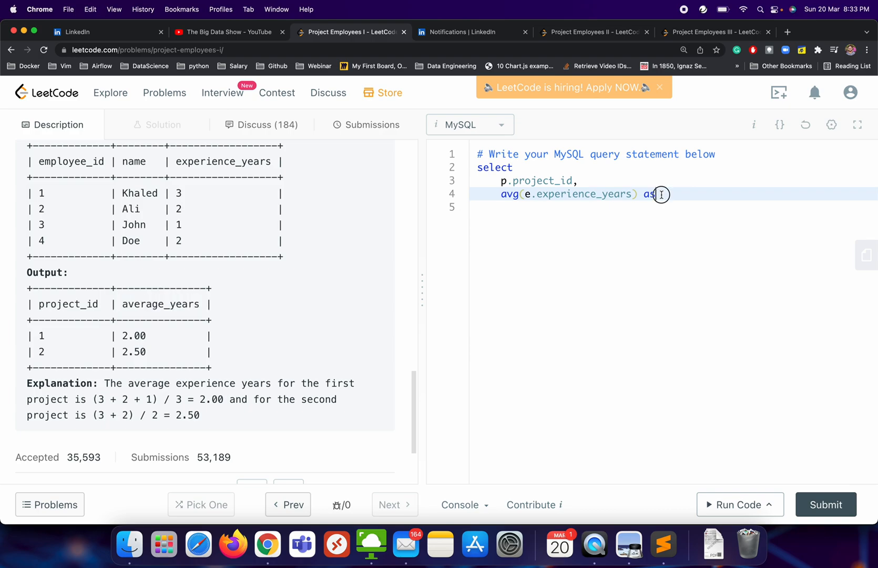
{"action": "type", "text": "average_years"}
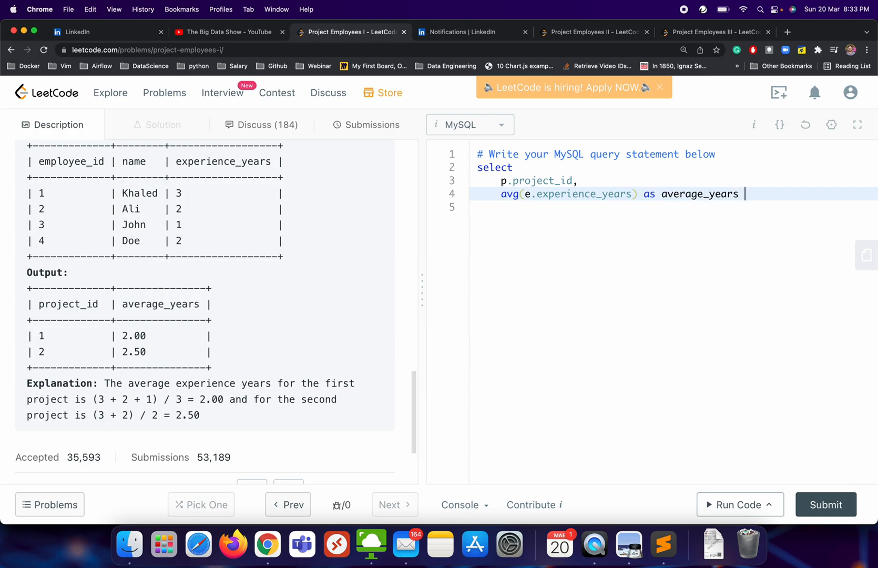
{"action": "key", "text": "Enter"}
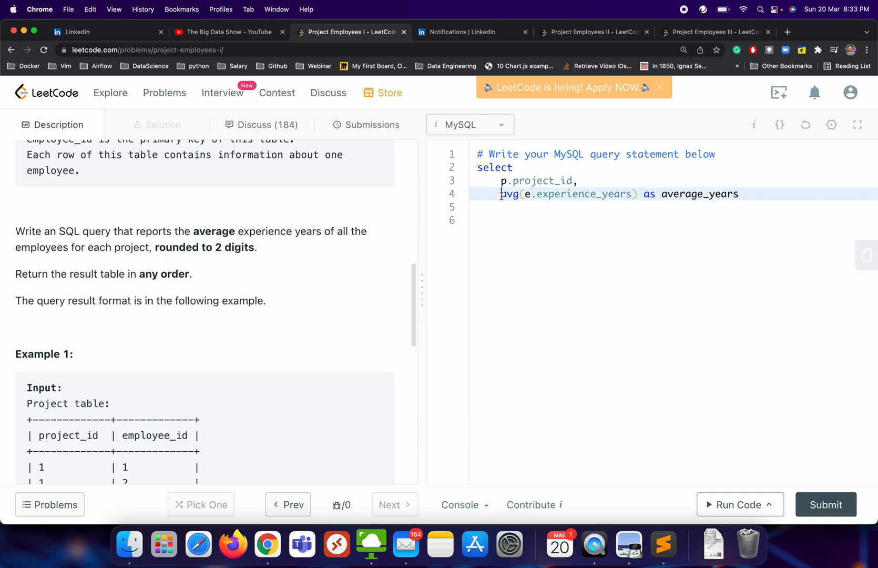
{"action": "type", "text": "round("}
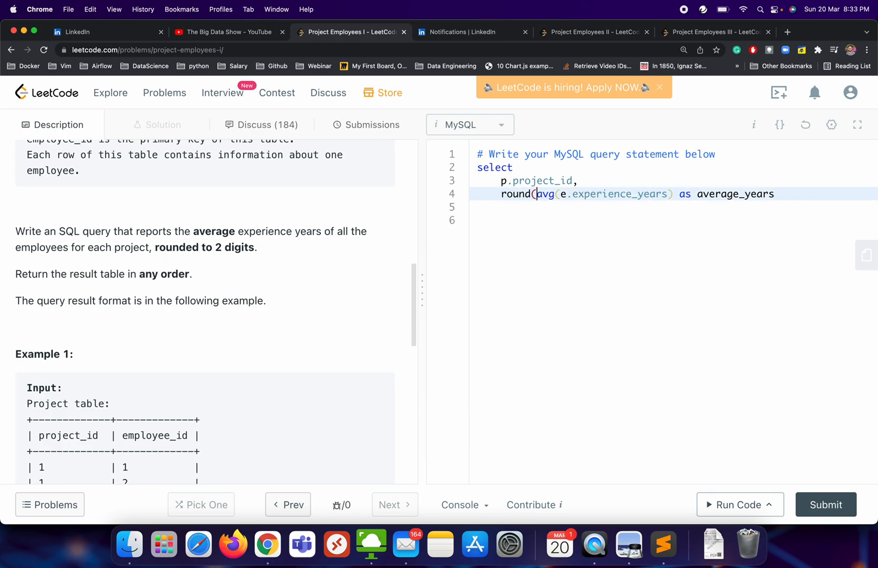
{"action": "type", "text": ",2"}
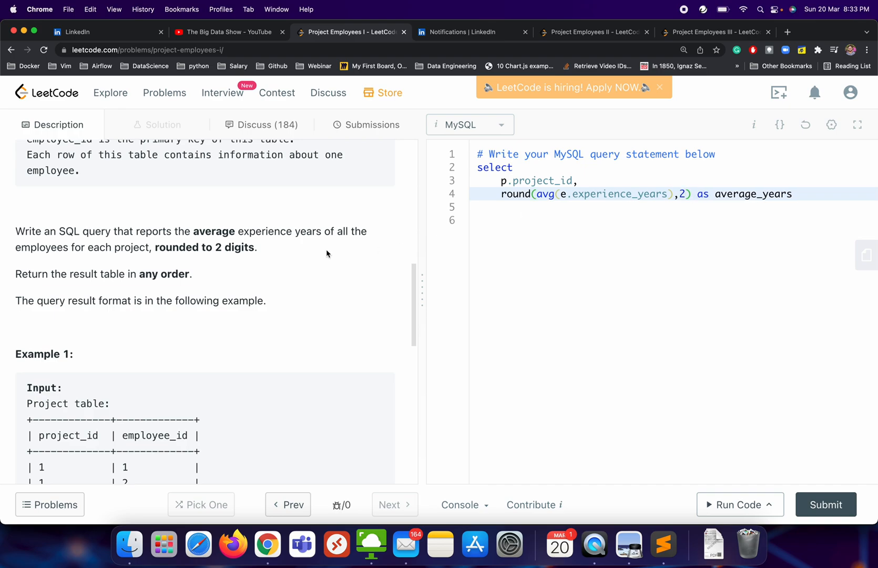
Step: Add FROM project AS p INNER JOIN employee AS e, removing a premature on
{"action": "scroll", "scroll_direction": "down", "scroll_amount": 3}
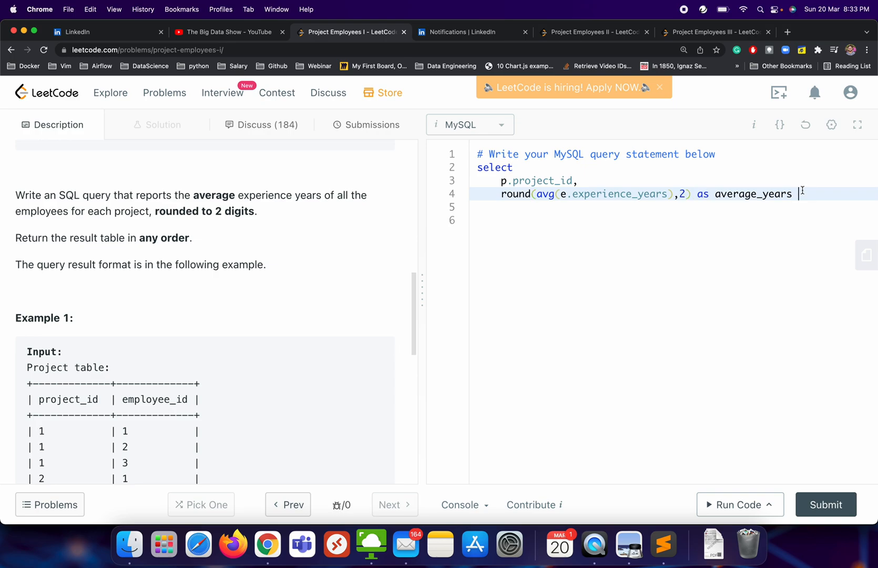
{"action": "type", "text": "fro,"}
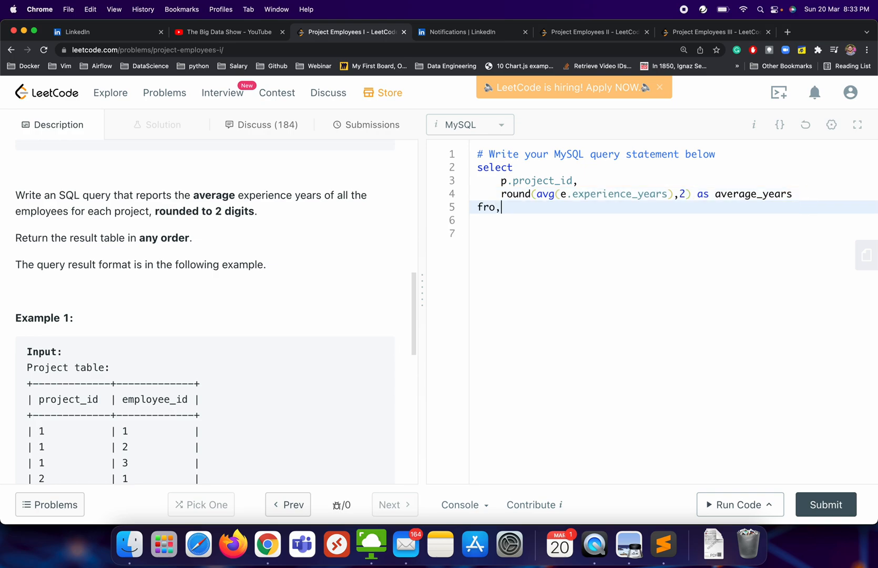
{"action": "type", "text": "m"}
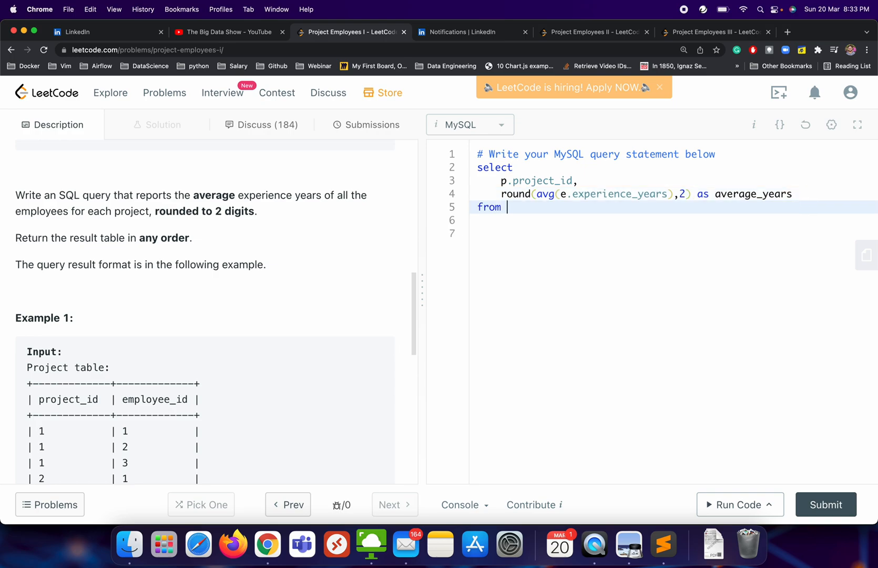
{"action": "type", "text": "project as"}
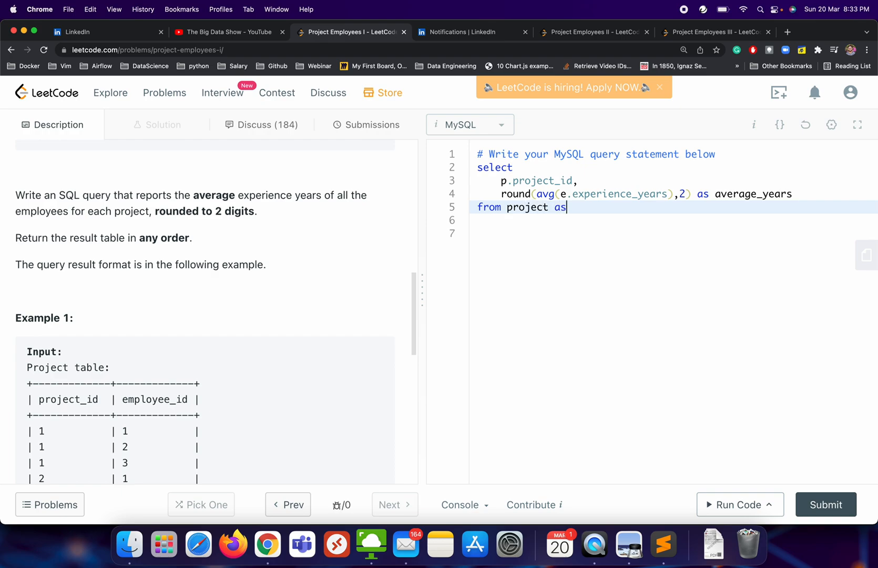
{"action": "type", "text": "p"}
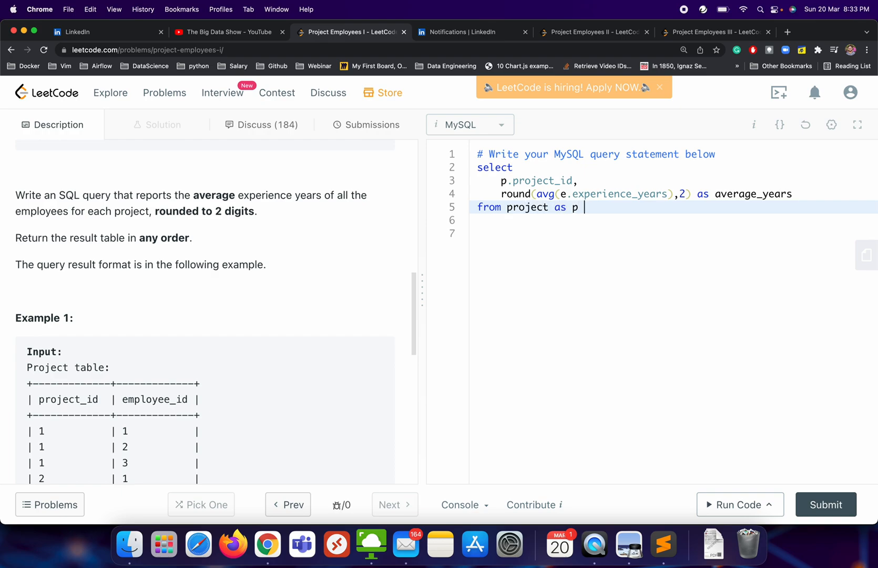
{"action": "type", "text": "inner"}
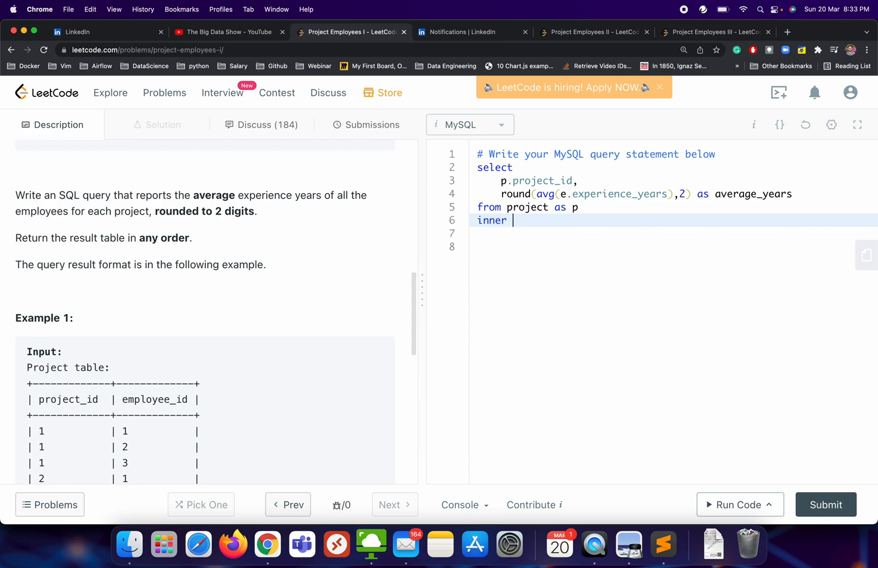
{"action": "type", "text": "jopi"}
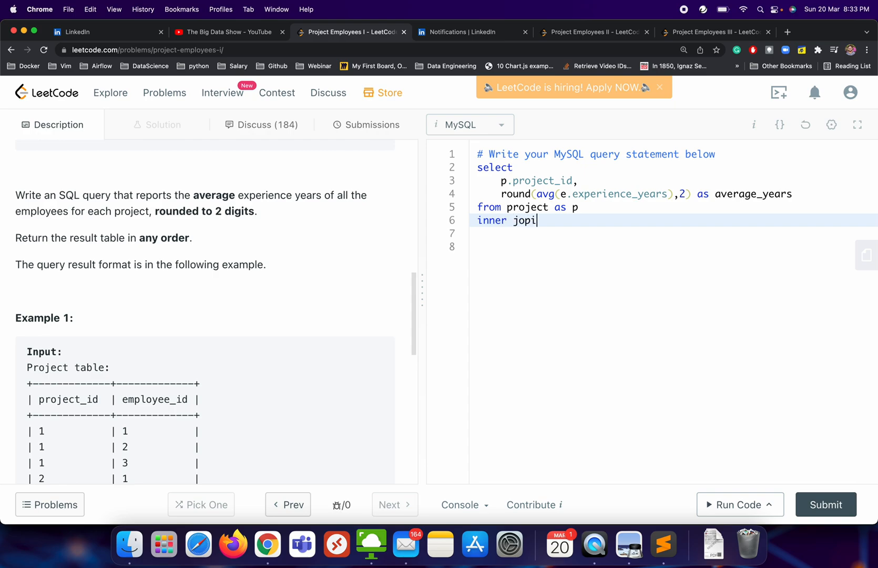
{"action": "type", "text": "join"}
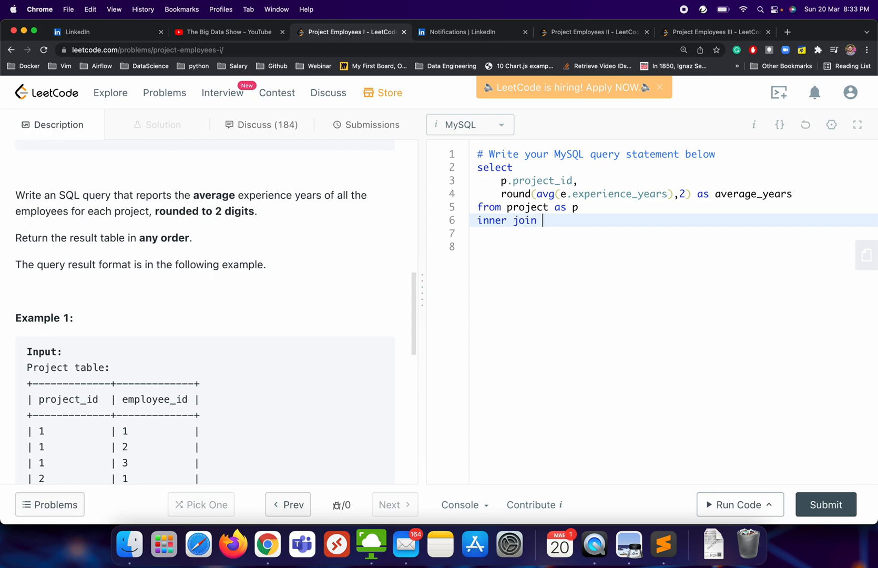
{"action": "type", "text": "on"}
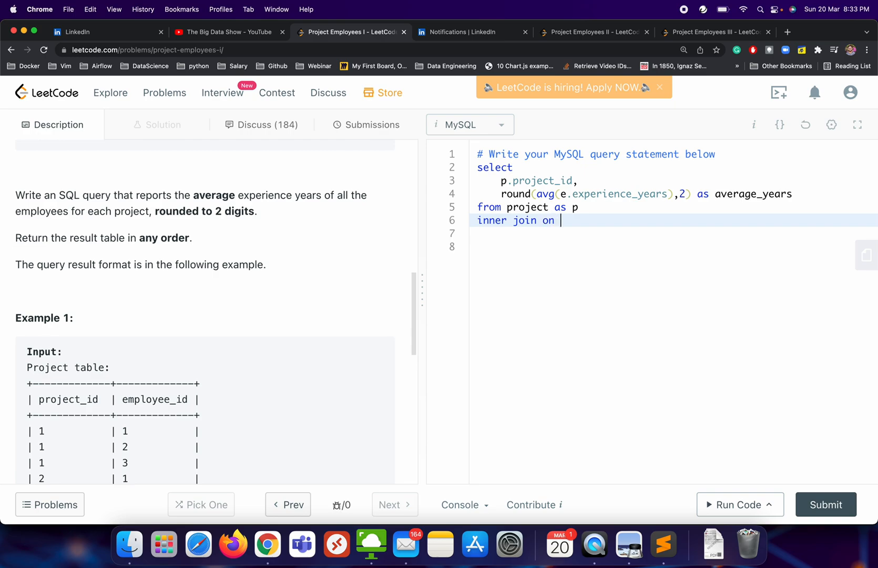
{"action": "key", "text": "Backspace"}
{"action": "type", "text": "e"}
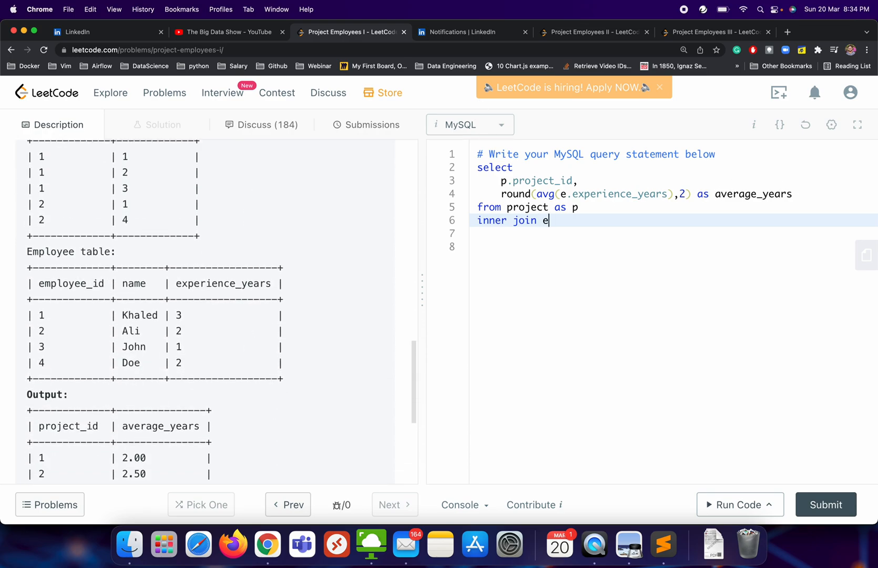
{"action": "type", "text": "mployee as e"}
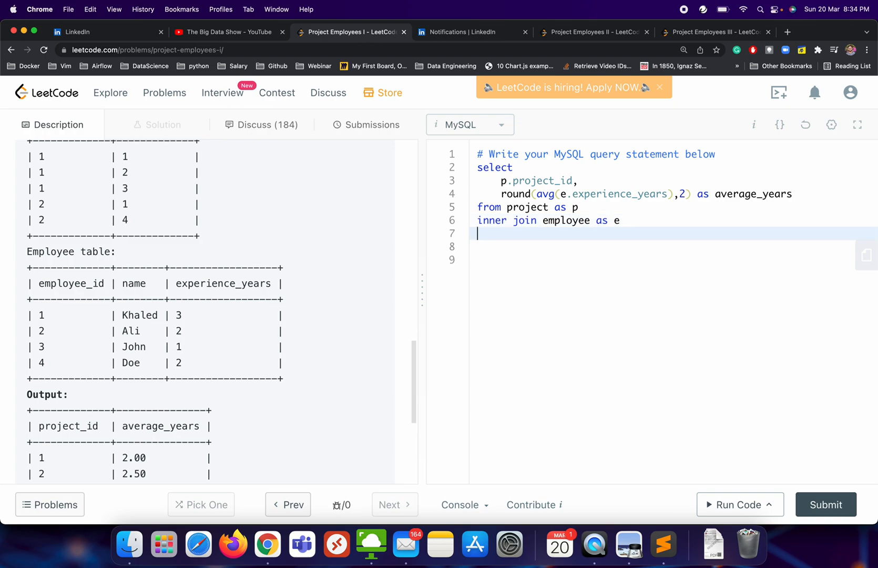
Step: Write the join condition ON p.emplyoee_id = e.employee_id (project column misspelled)
{"action": "type", "text": "on p."}
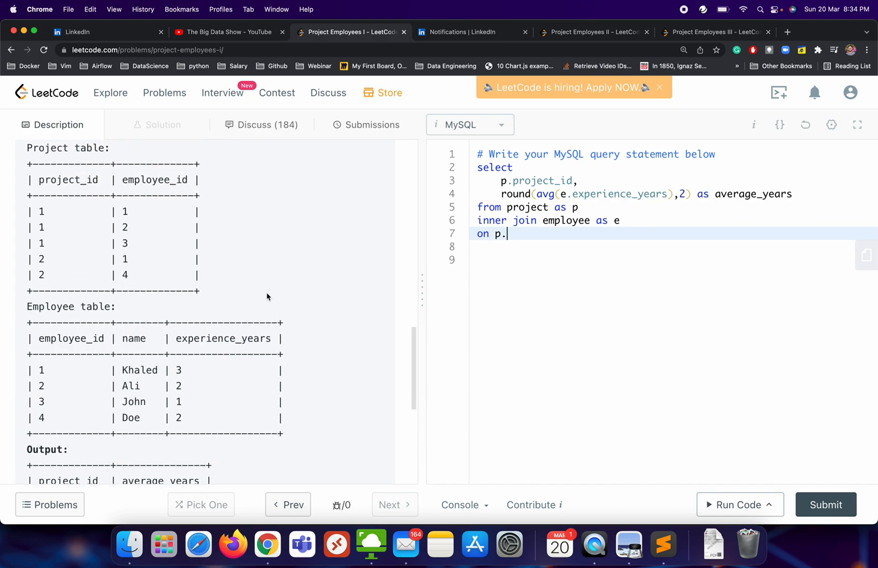
{"action": "type", "text": "emplyee"}
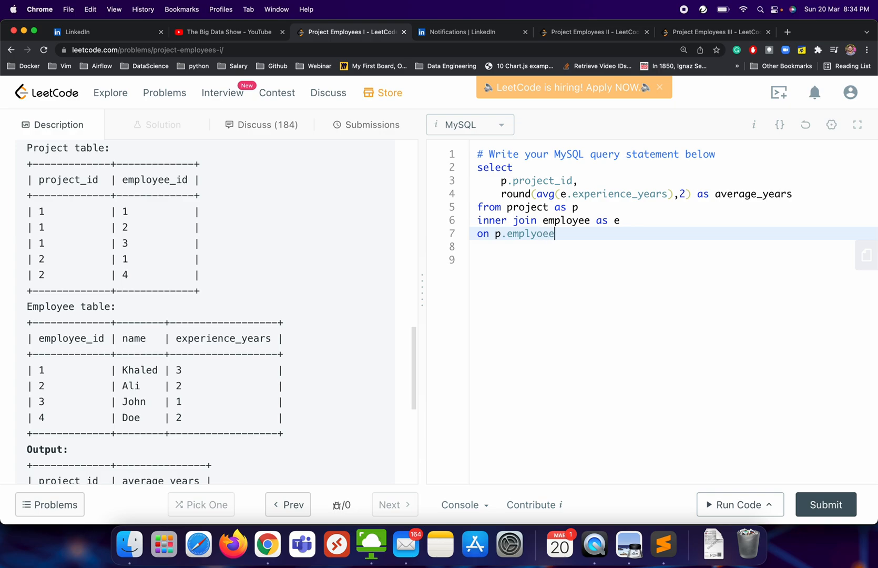
{"action": "type", "text": "_"}
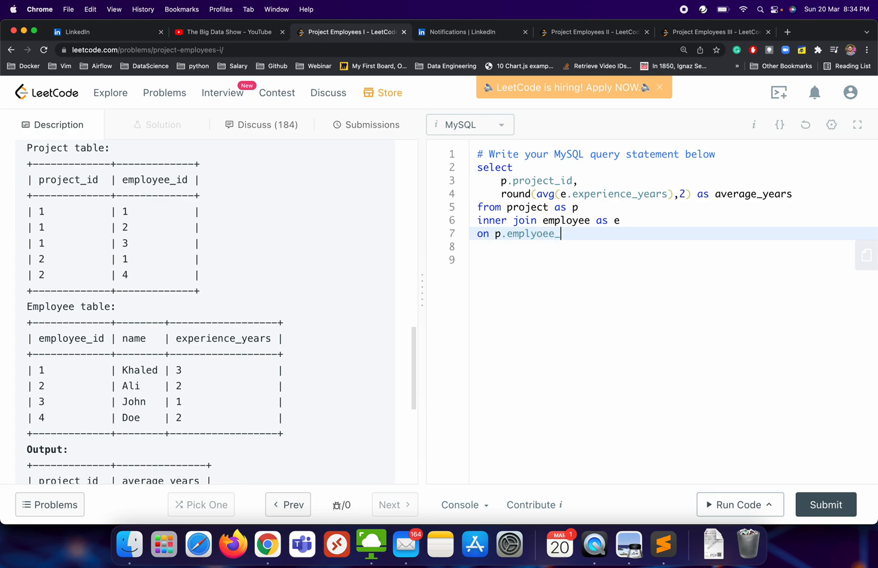
{"action": "type", "text": "_id ="}
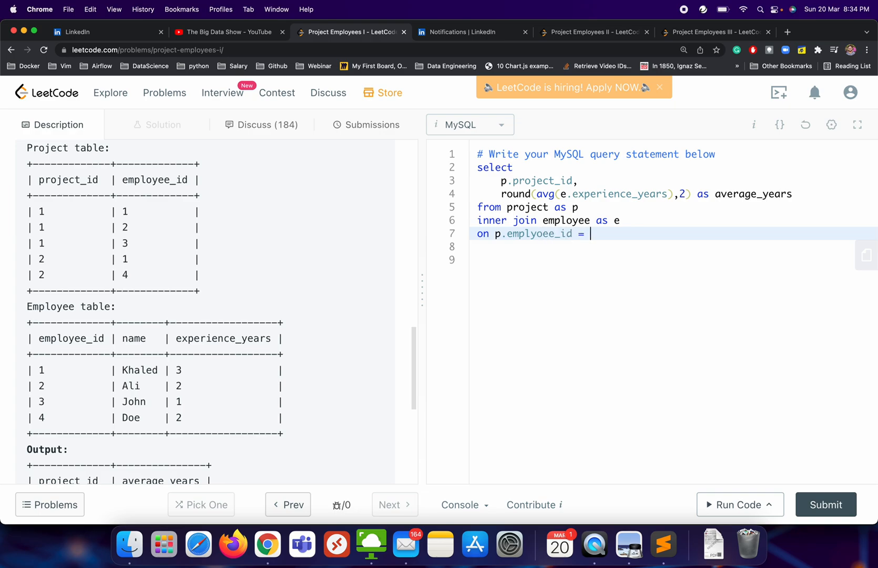
{"action": "type", "text": "e.em"}
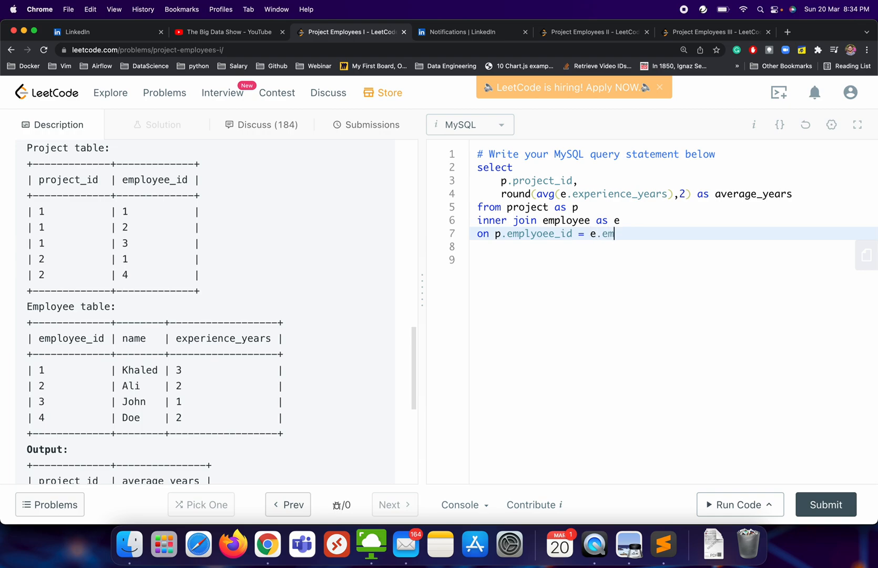
{"action": "type", "text": "lp"}
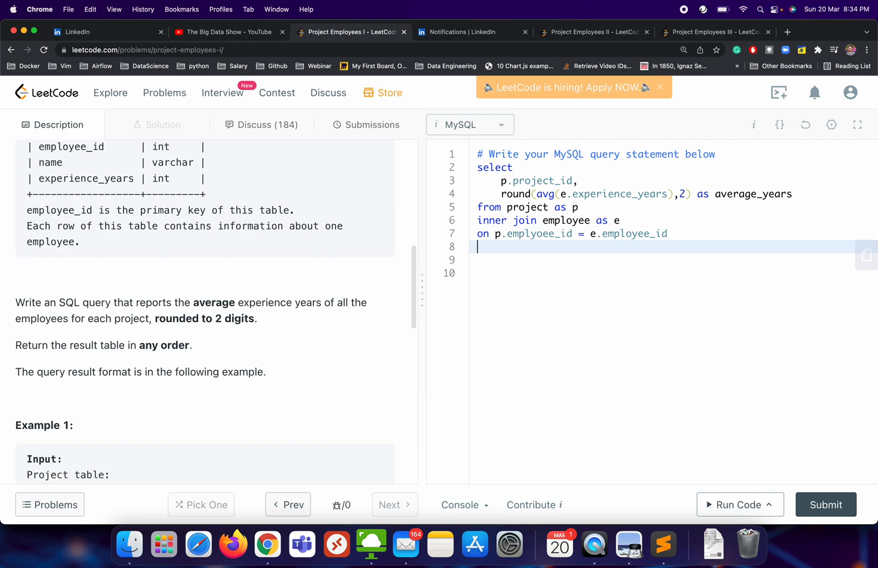
Step: End the query with GROUP BY p.project_id
{"action": "type", "text": "group by"}
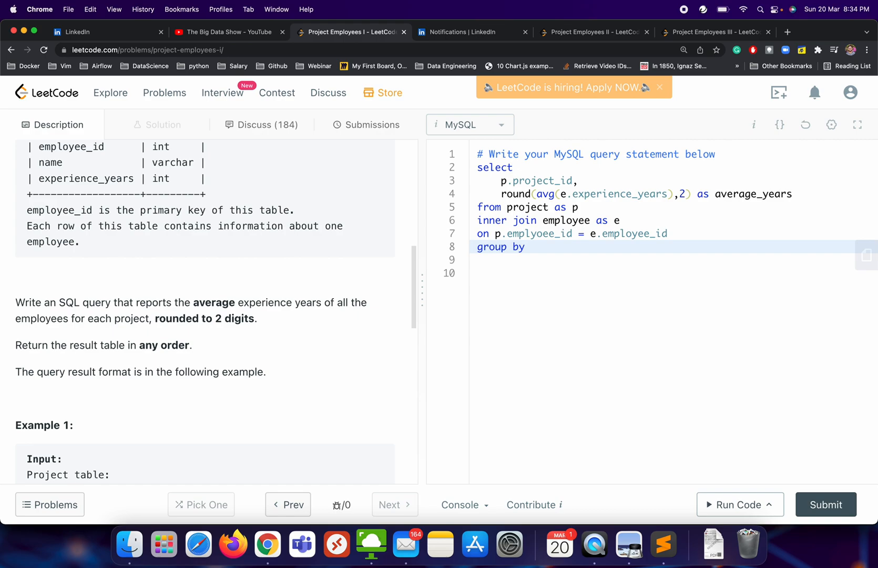
{"action": "type", "text": "p."}
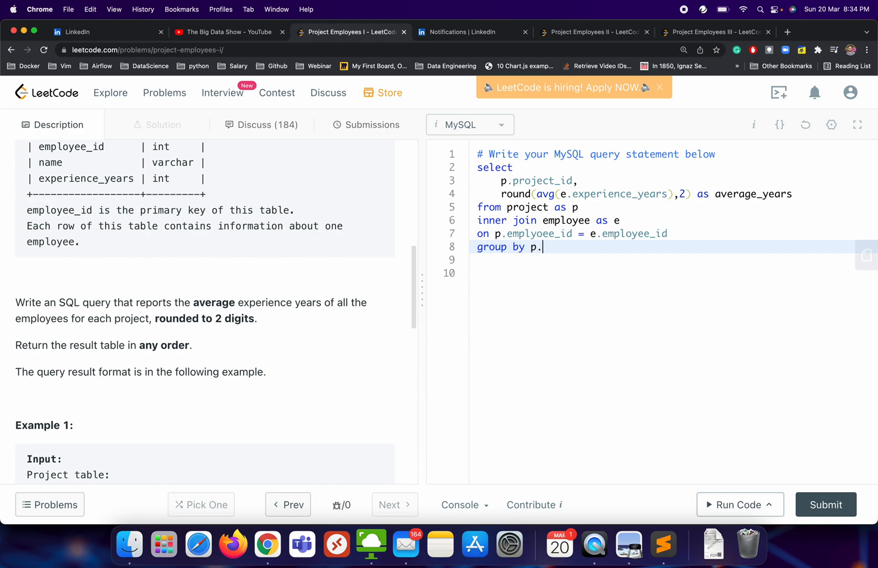
{"action": "type", "text": "project"}
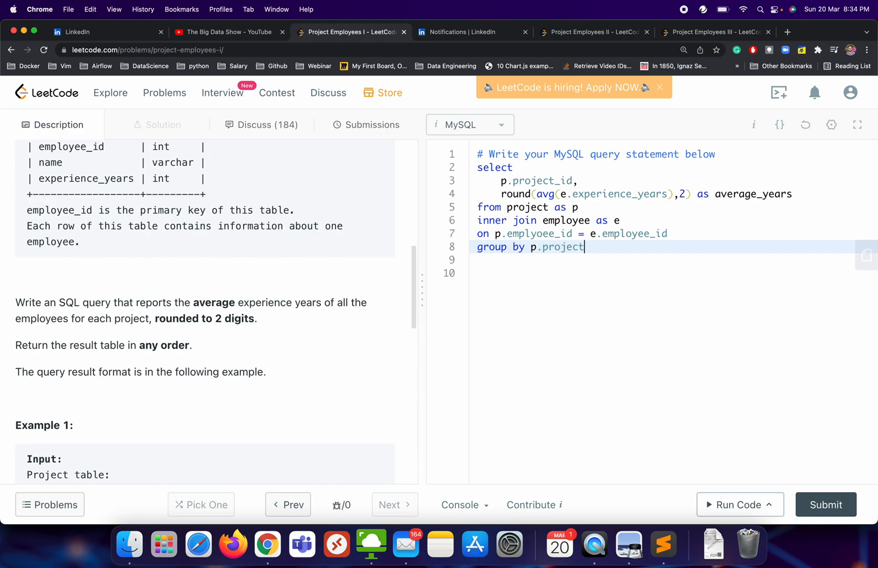
{"action": "type", "text": "_id"}
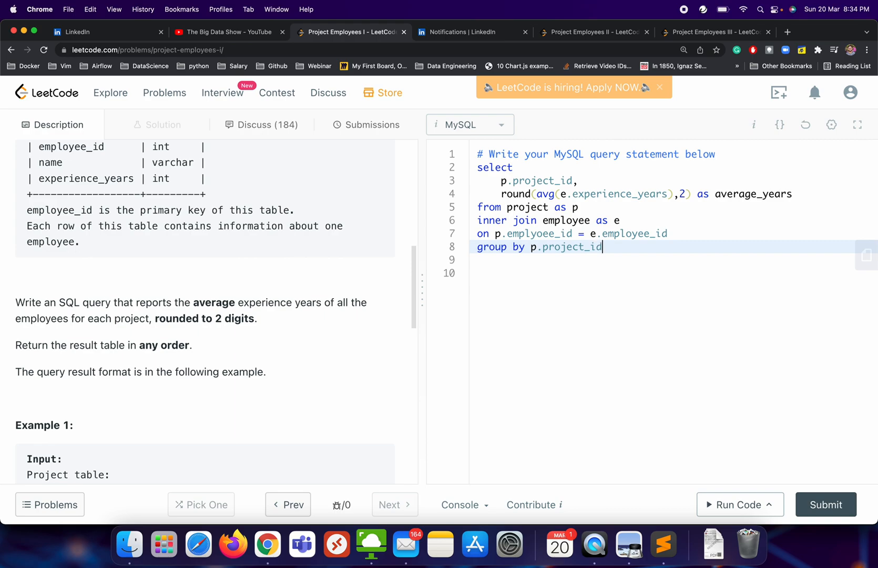
{"action": "scroll", "scroll_direction": "down", "scroll_amount": 3}
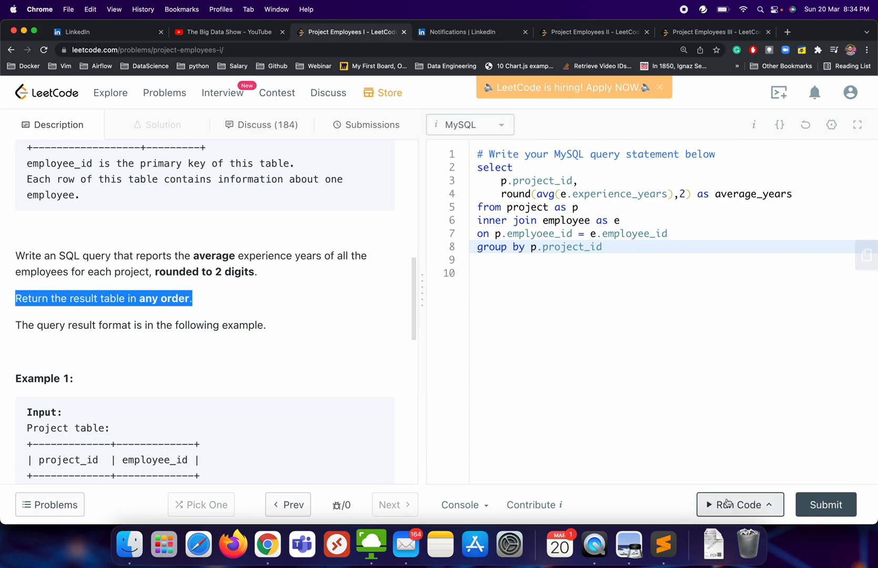
Step: Run the query, get the unknown-column error, and replace the misspelled join column with employee_id from the Project schema
{"action": "left_click", "coordinate": [739, 505]}
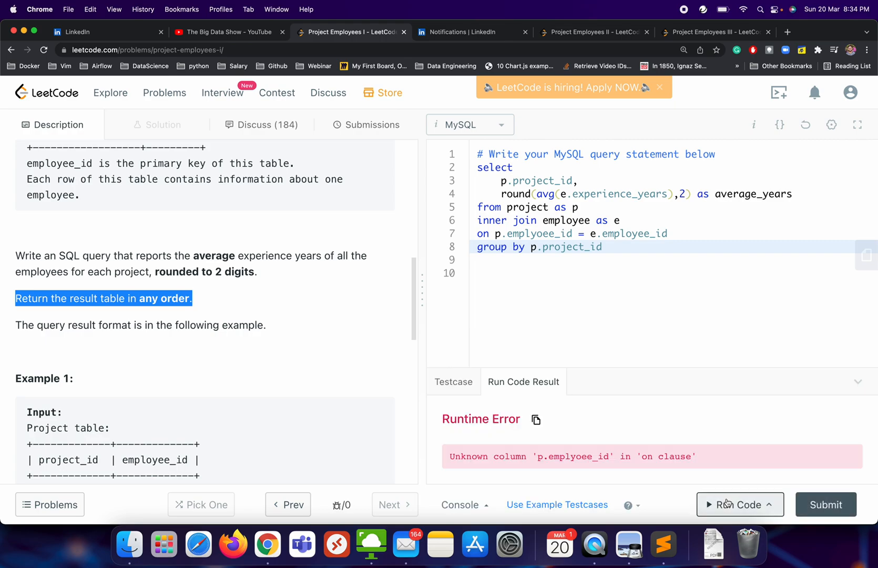
{"action": "mouse_move", "coordinate": [646, 328]}
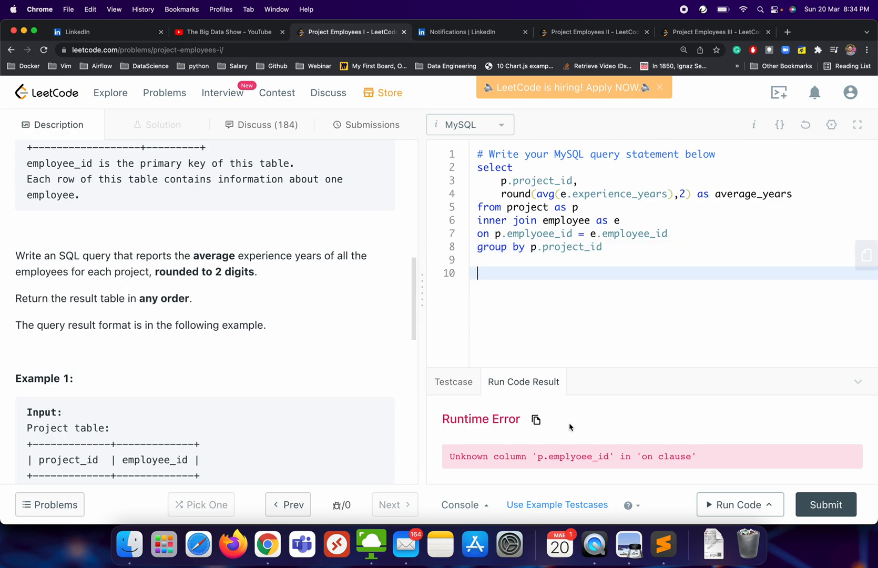
{"action": "mouse_move", "coordinate": [549, 458]}
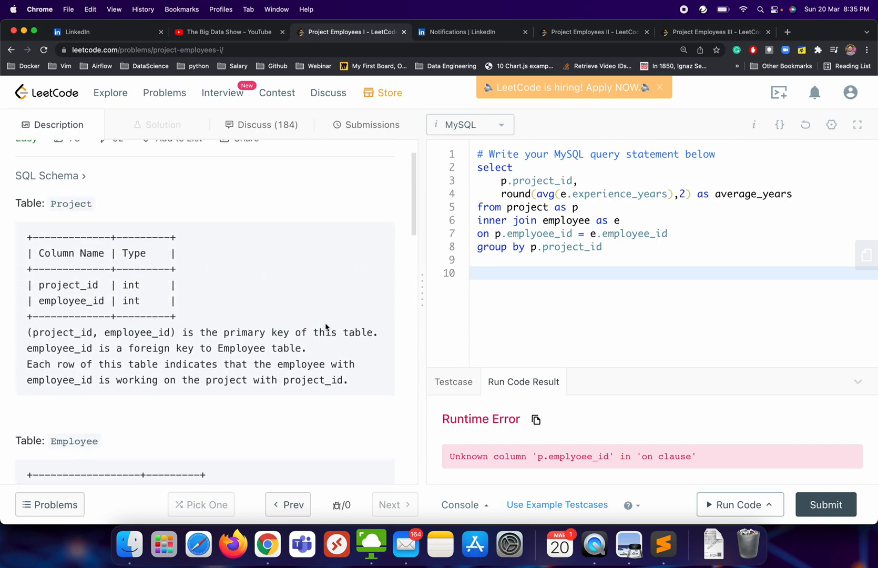
{"action": "mouse_move", "coordinate": [105, 297]}
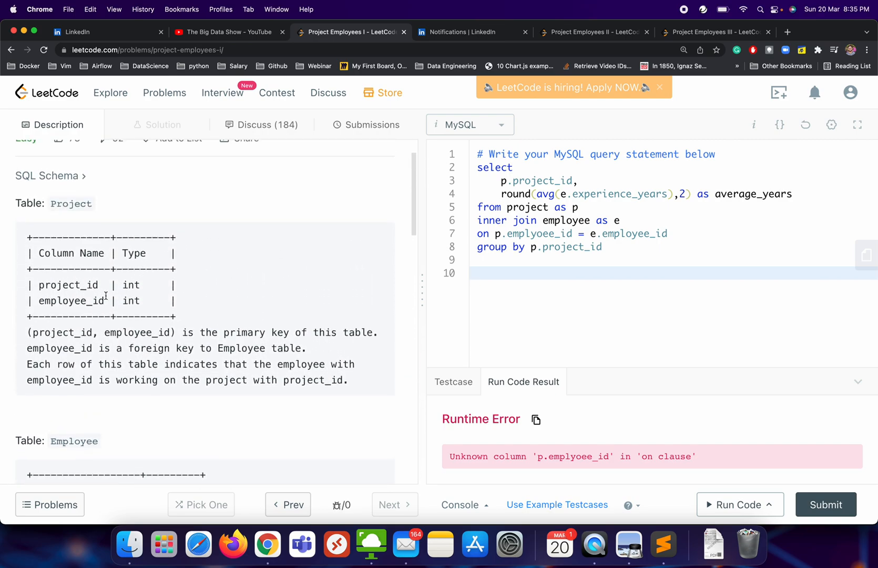
{"action": "double_click", "coordinate": [70, 301]}
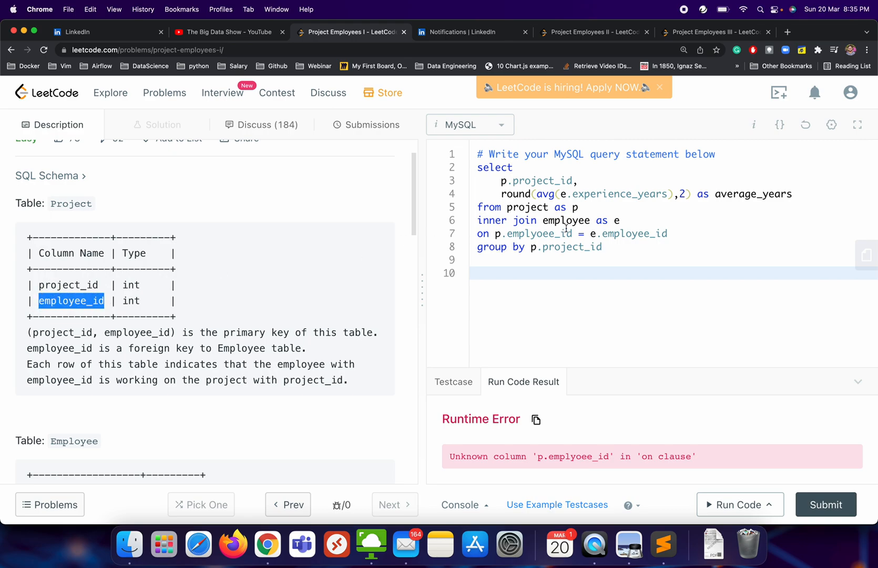
{"action": "double_click", "coordinate": [538, 233]}
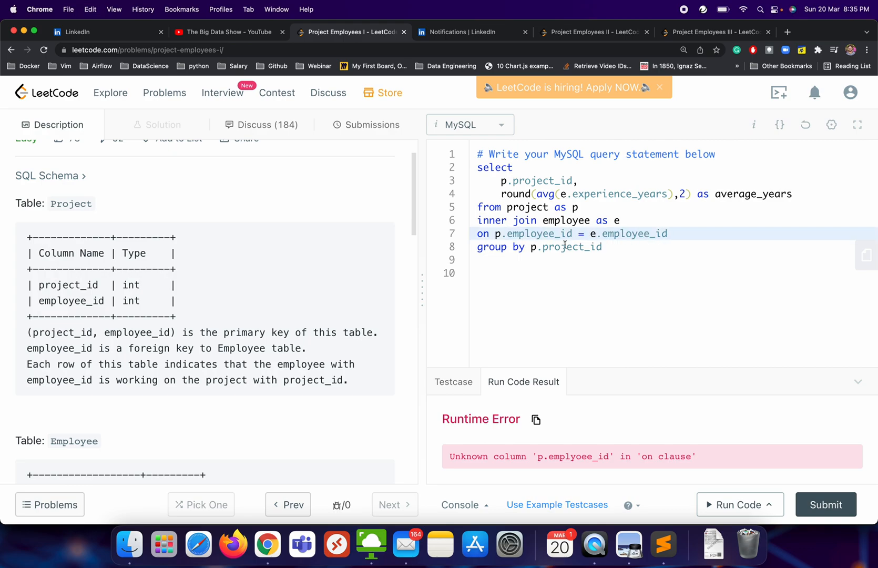
Step: Rerun the corrected query to Accepted, submit it for a Success result at 729 ms, and widen the editor
{"action": "left_click", "coordinate": [737, 504]}
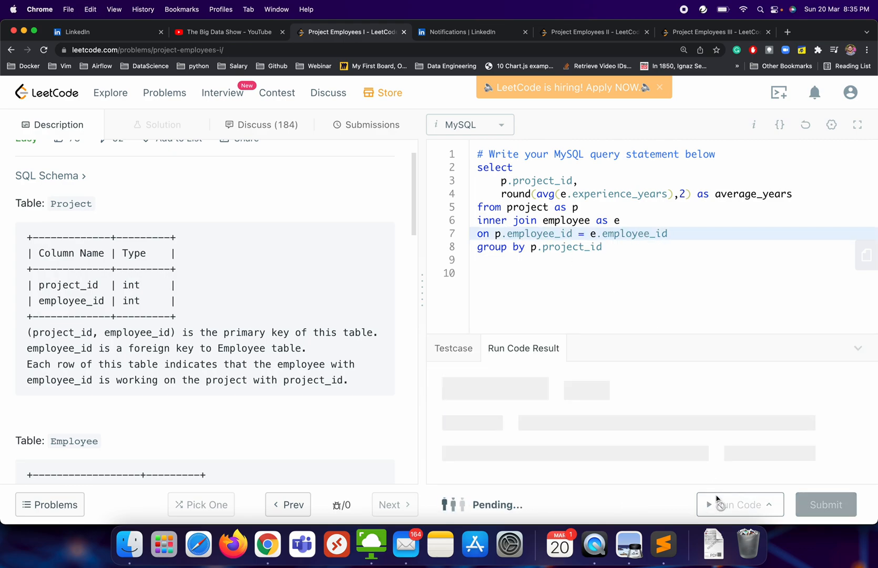
{"action": "left_click", "coordinate": [739, 505]}
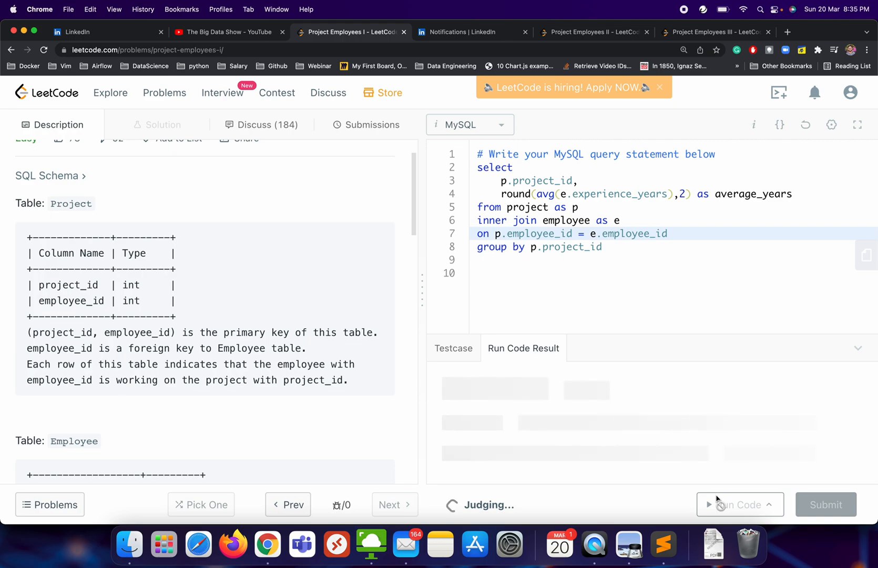
{"action": "left_click", "coordinate": [825, 504]}
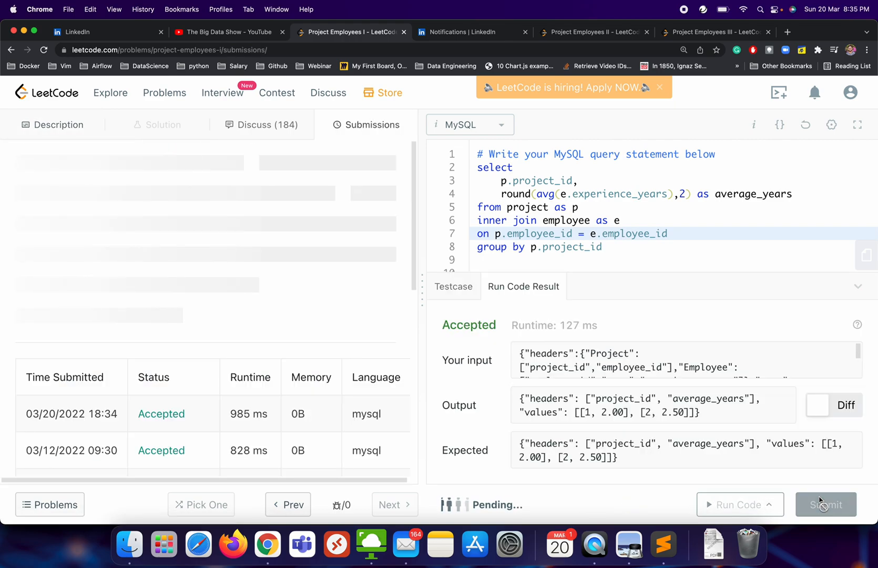
{"action": "left_click", "coordinate": [825, 504]}
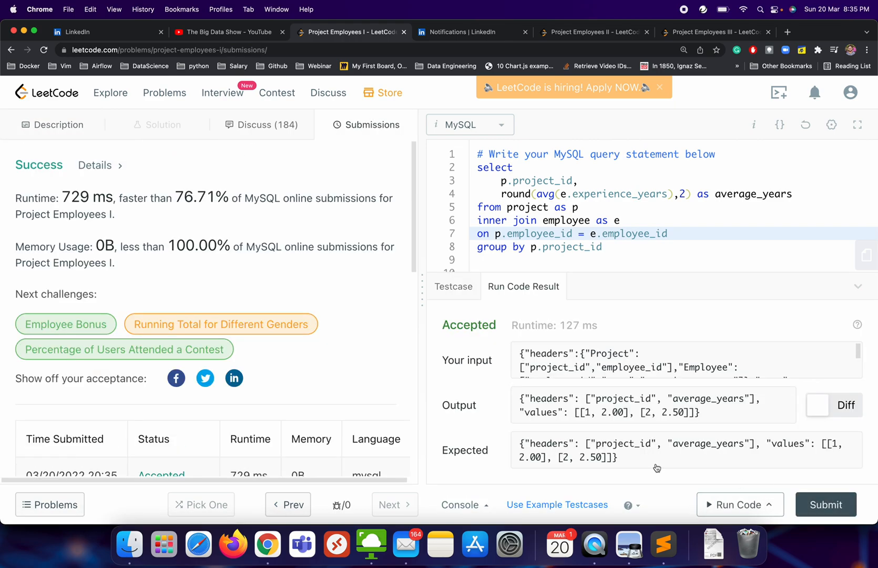
{"action": "left_click_drag", "start_coordinate": [418, 274], "coordinate": [286, 275]}
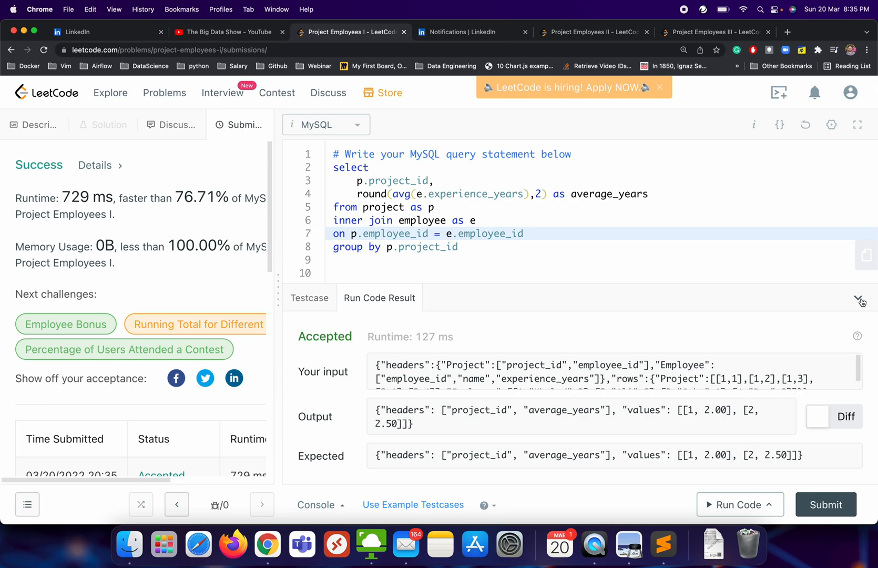
Step: Return to the Project Employees I description beside the accepted query
{"action": "left_click", "coordinate": [389, 93]}
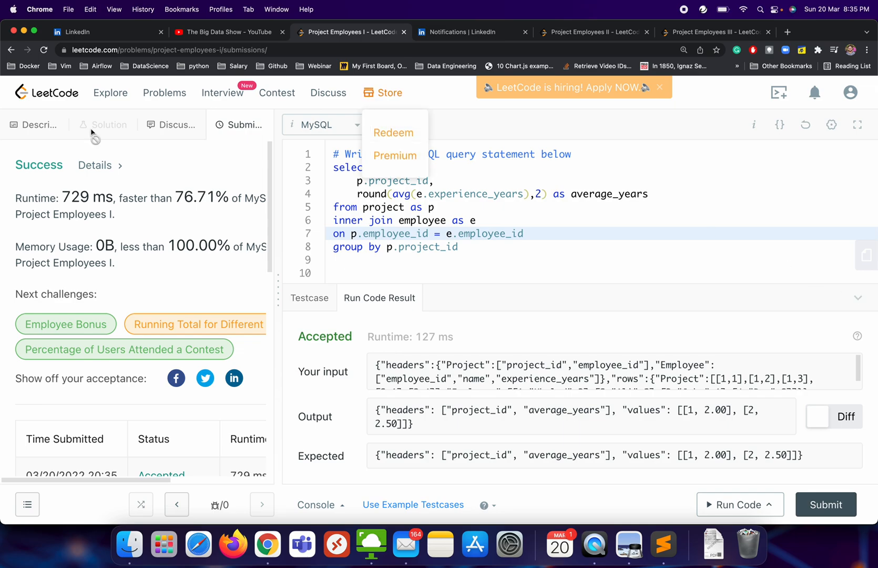
{"action": "left_click", "coordinate": [38, 125]}
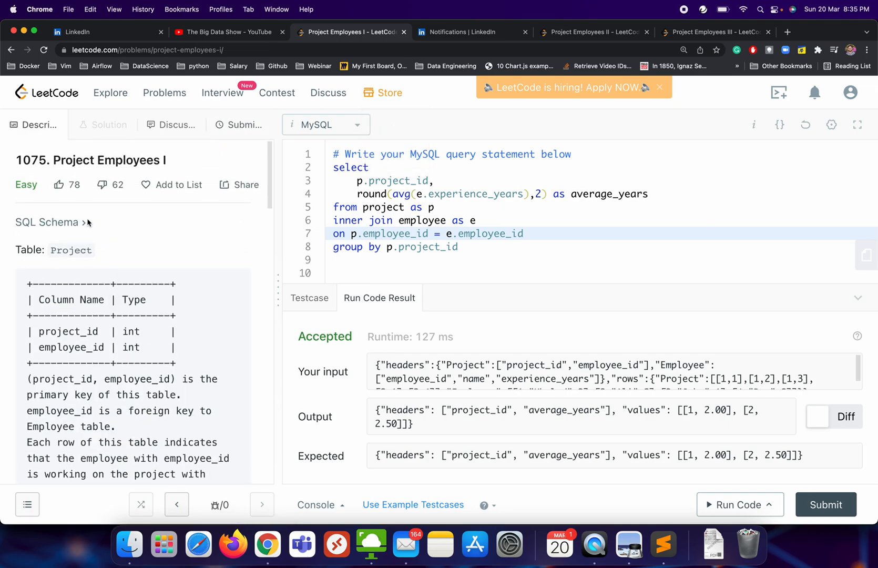